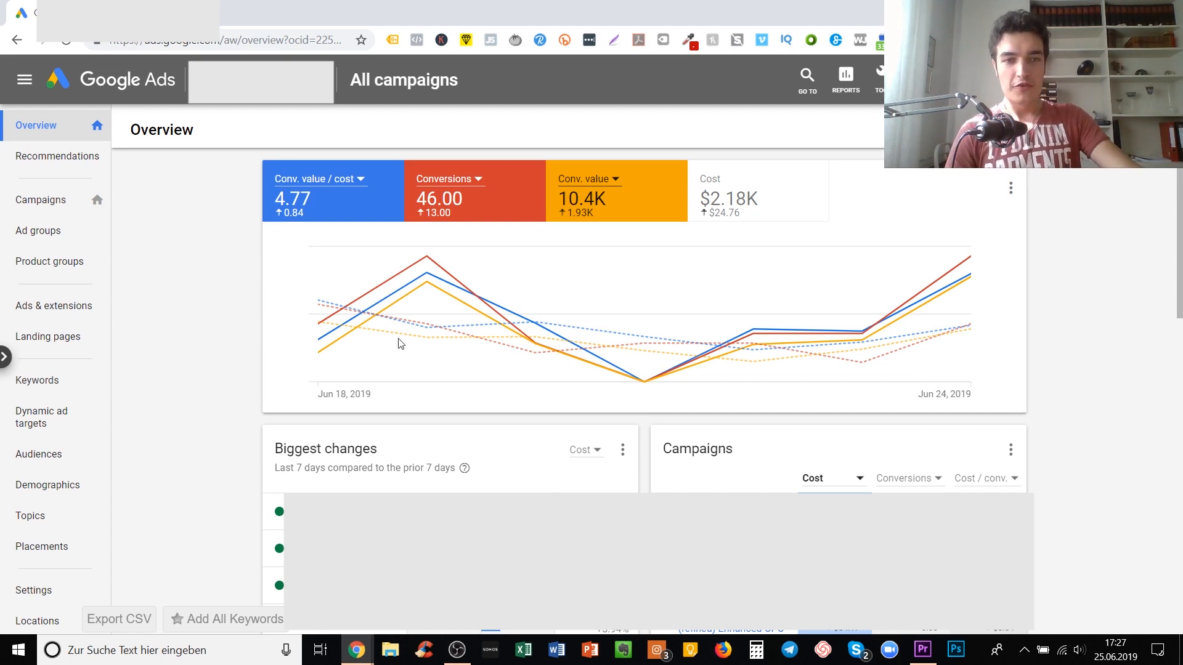
mouse_move(858, 266)
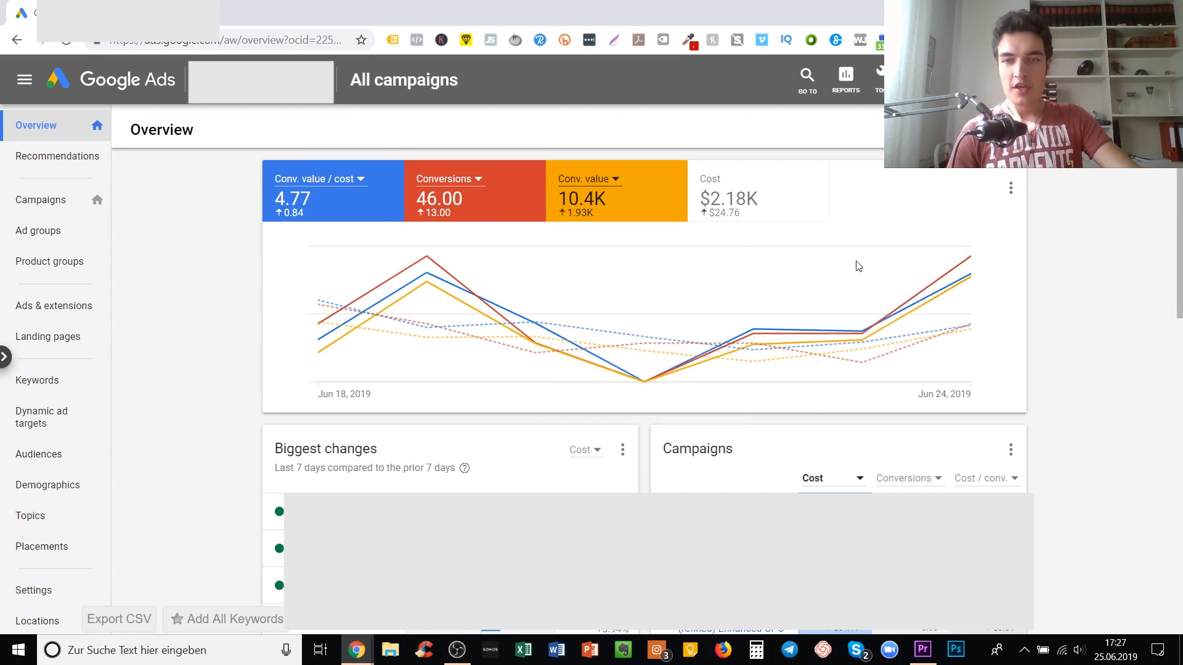
mouse_move(568, 180)
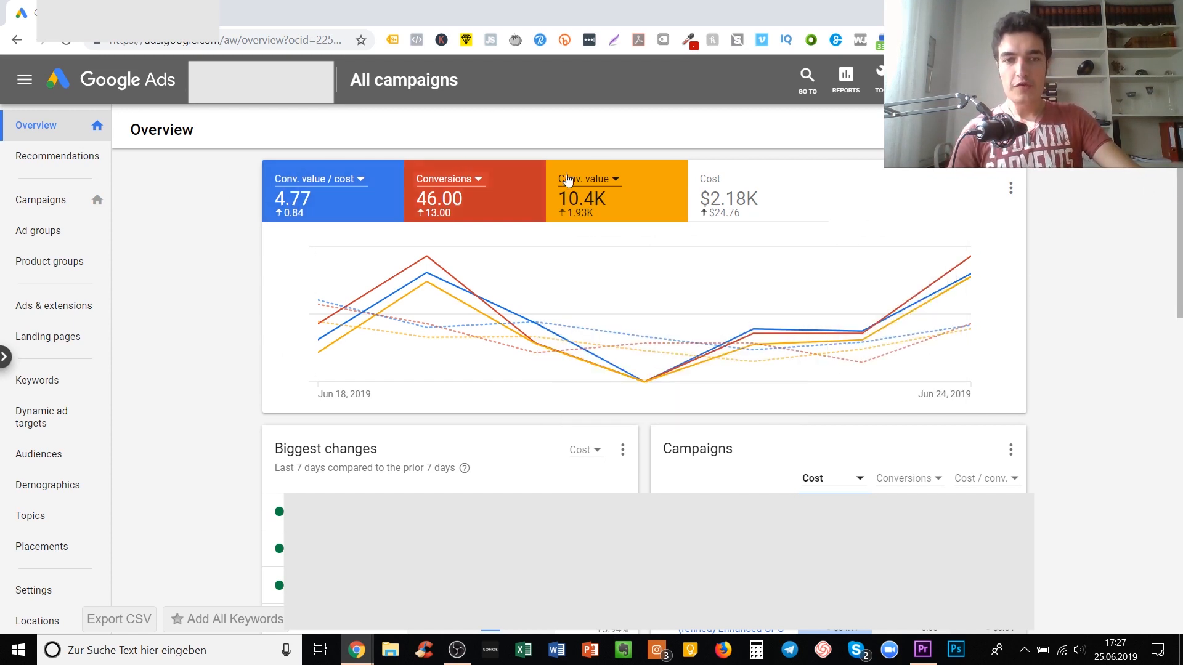
mouse_move(6, 177)
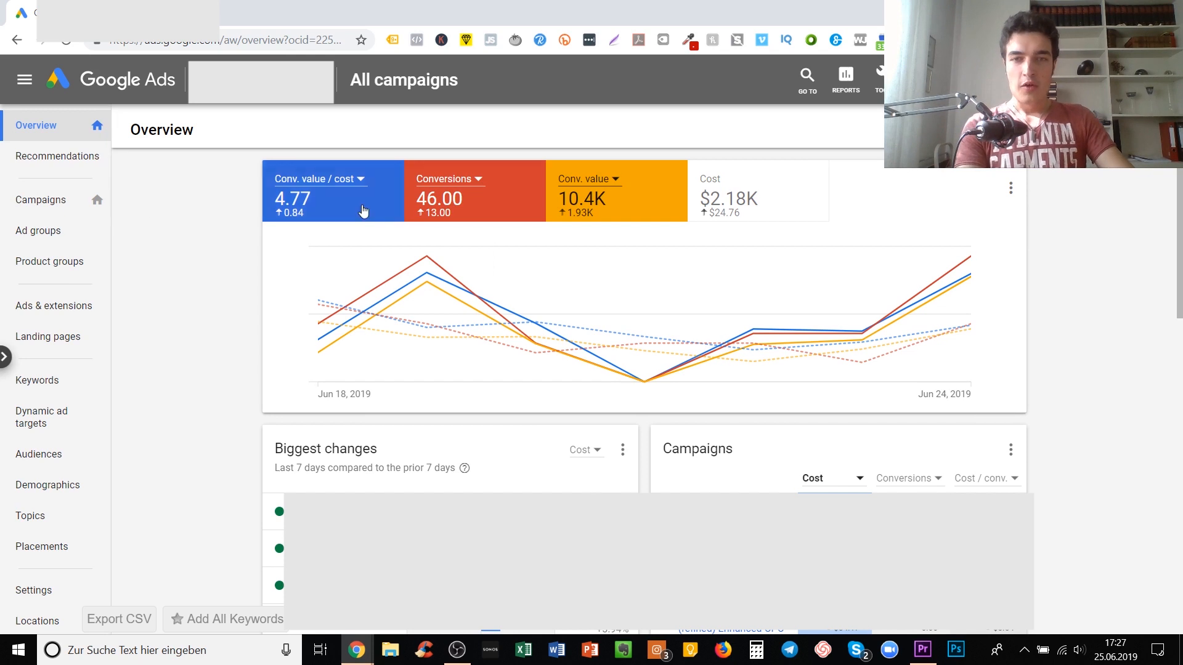
mouse_move(844, 80)
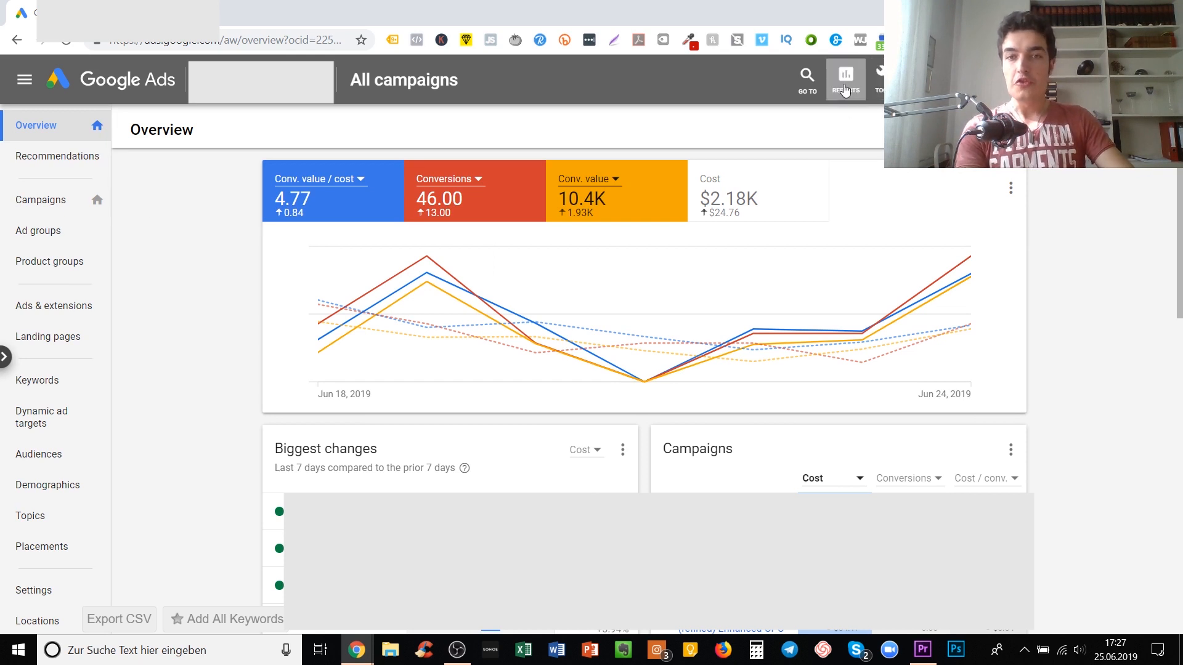
mouse_move(877, 80)
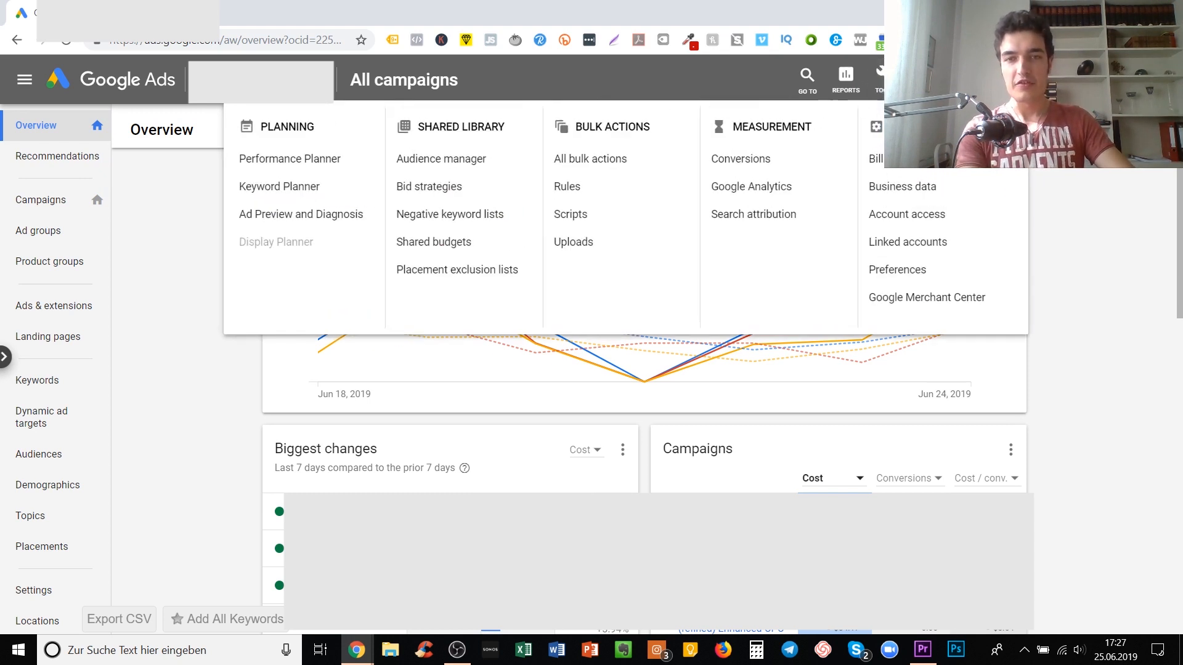
mouse_move(441, 159)
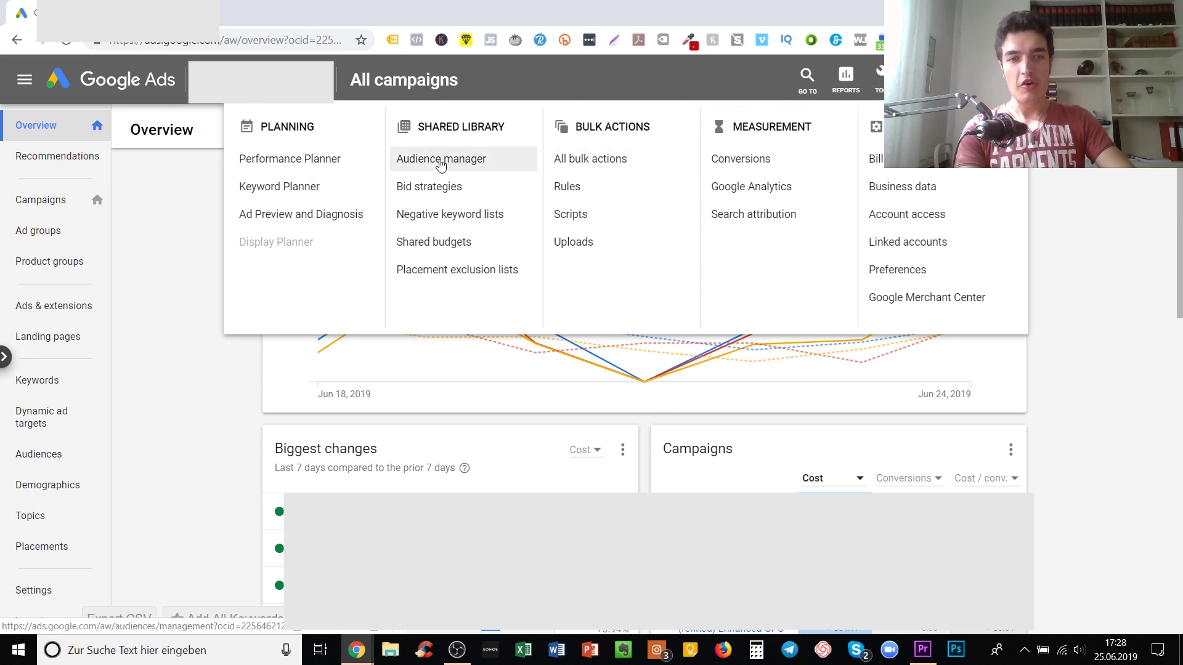
Step: Go to Audience manager under Shared Library in Tools & Settings
left_click(440, 159)
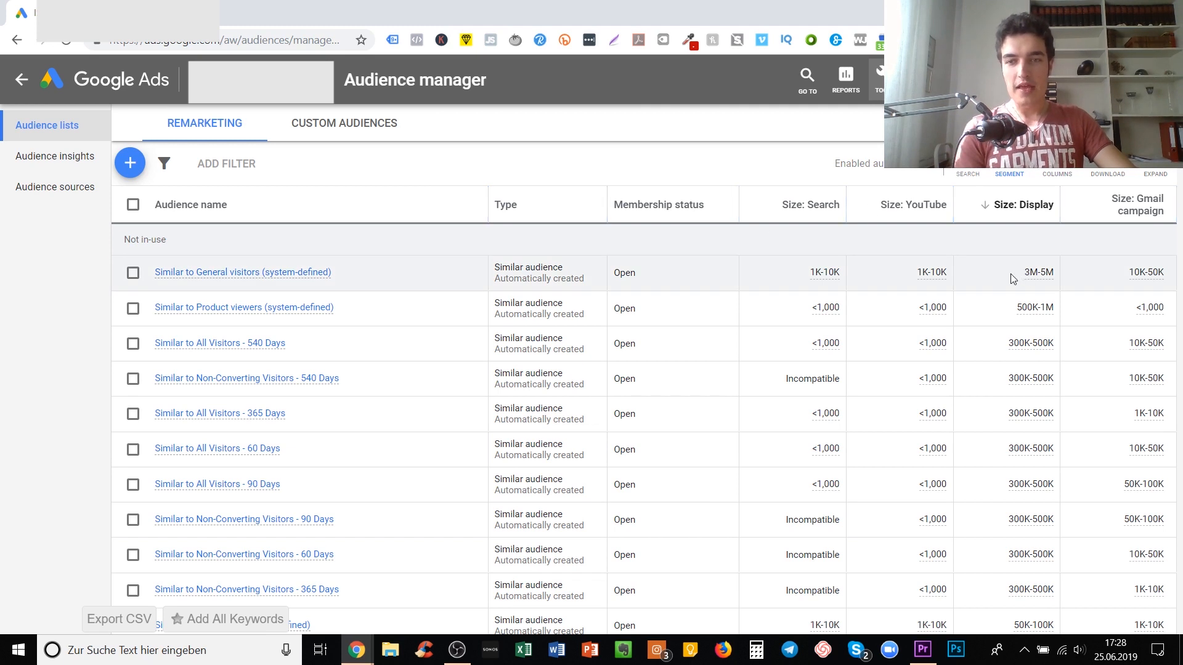
mouse_move(381, 272)
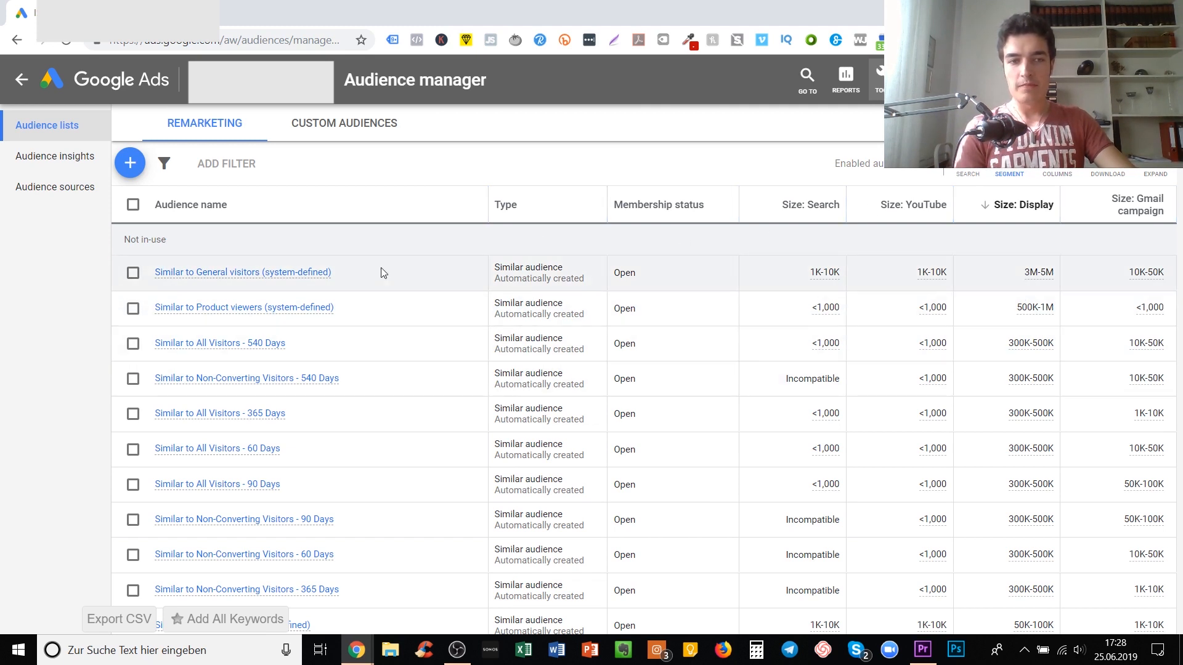
mouse_move(564, 263)
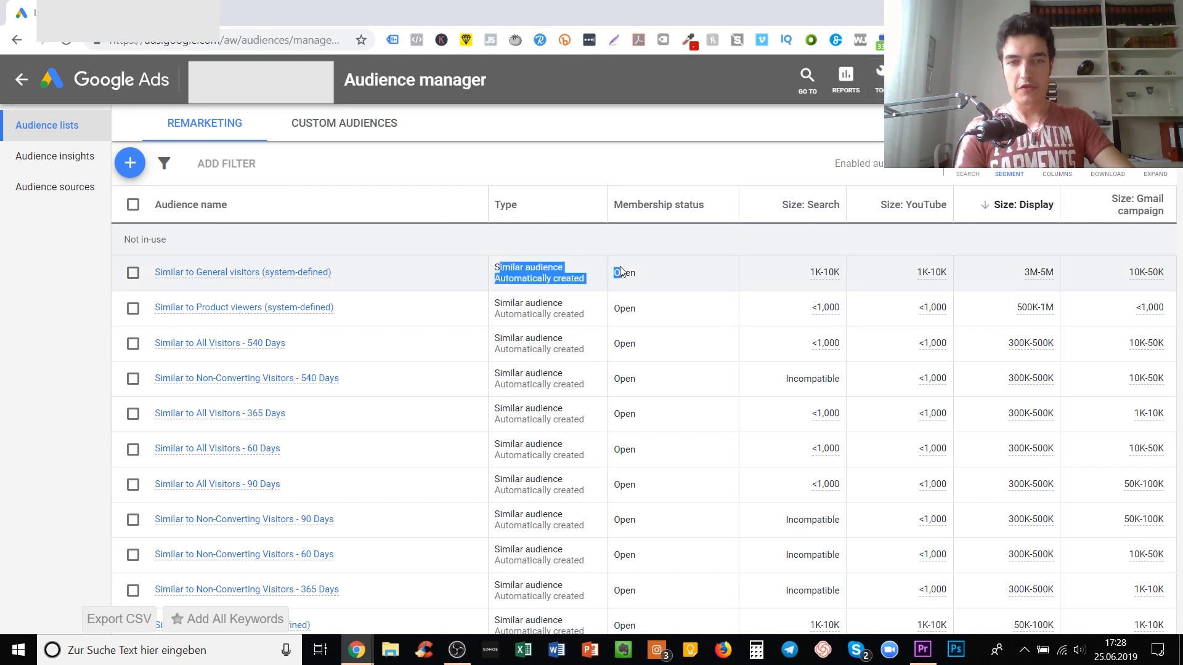
scroll("down", 3)
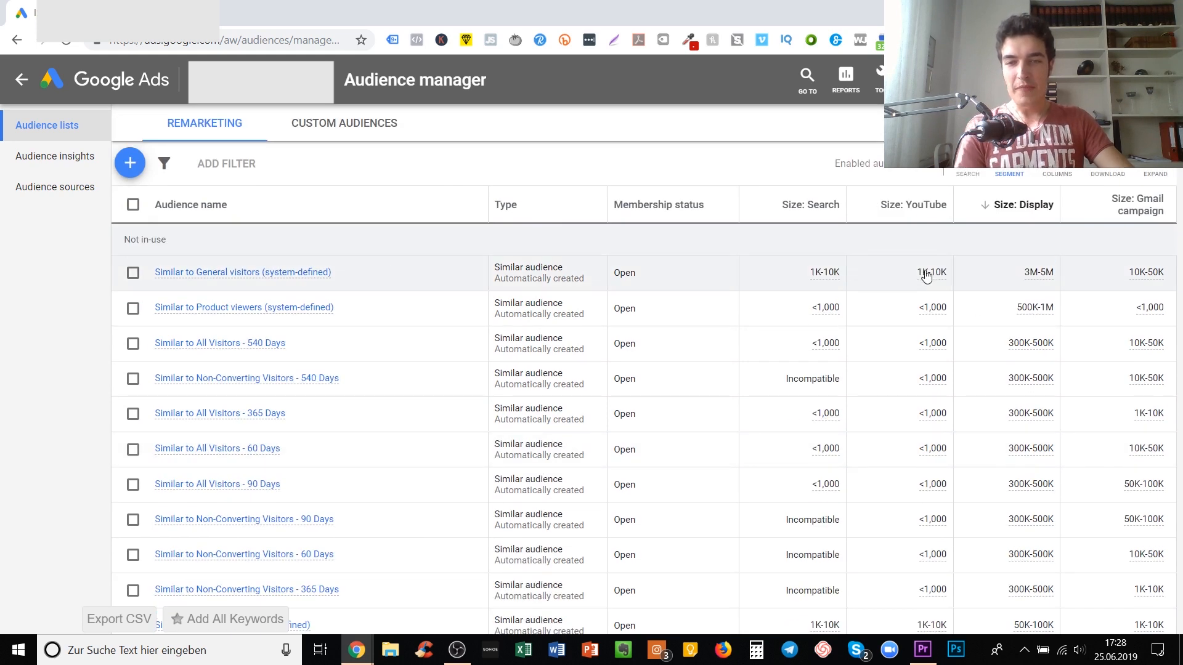
mouse_move(208, 472)
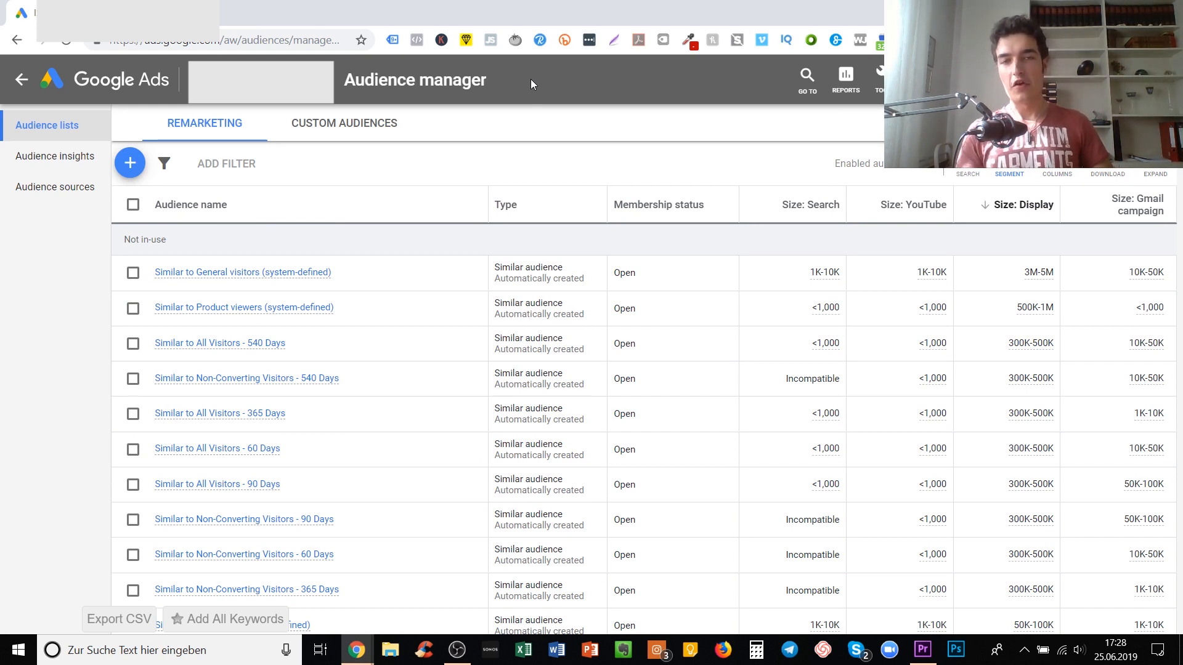
mouse_move(687, 167)
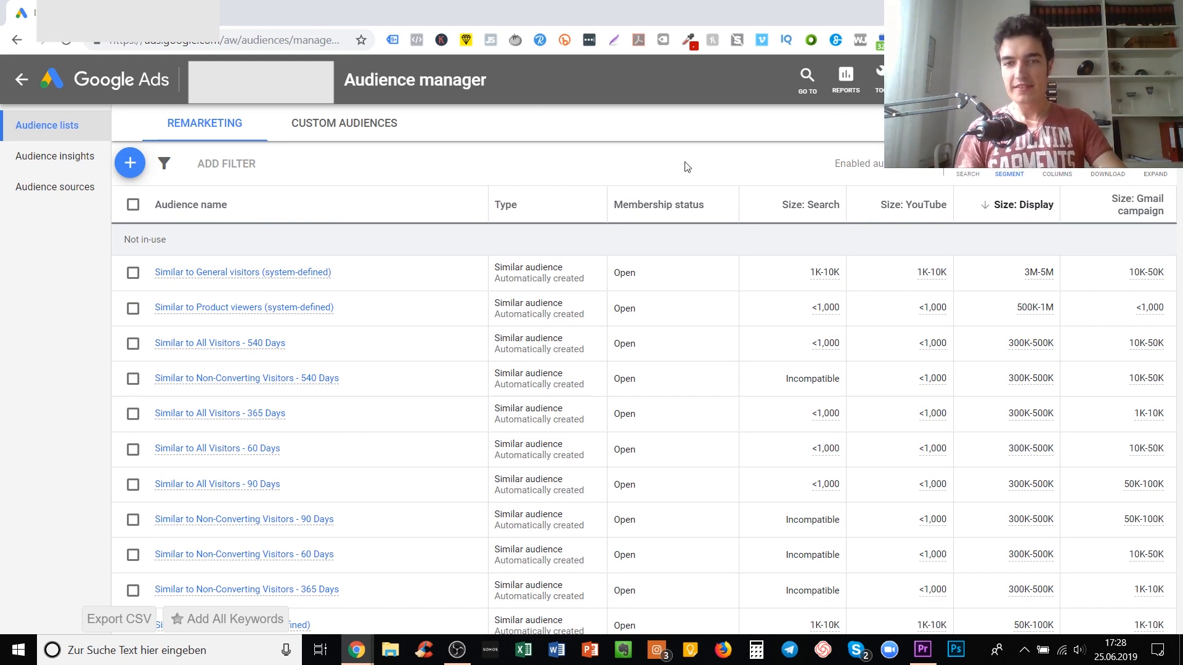
mouse_move(794, 223)
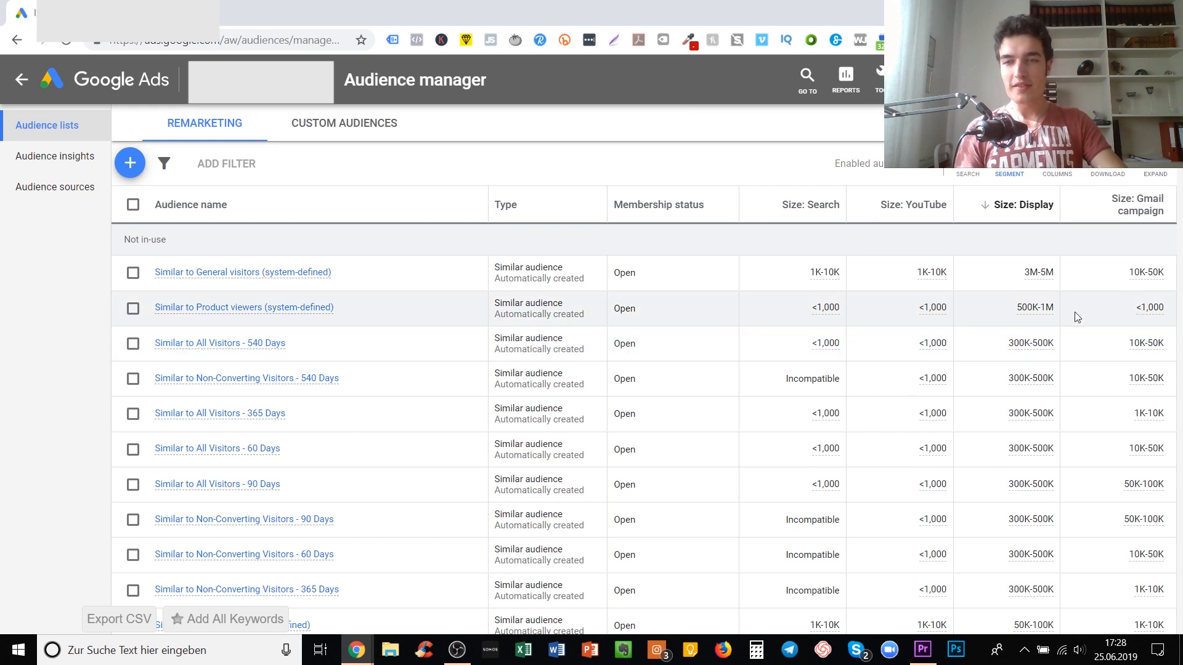
mouse_move(1054, 320)
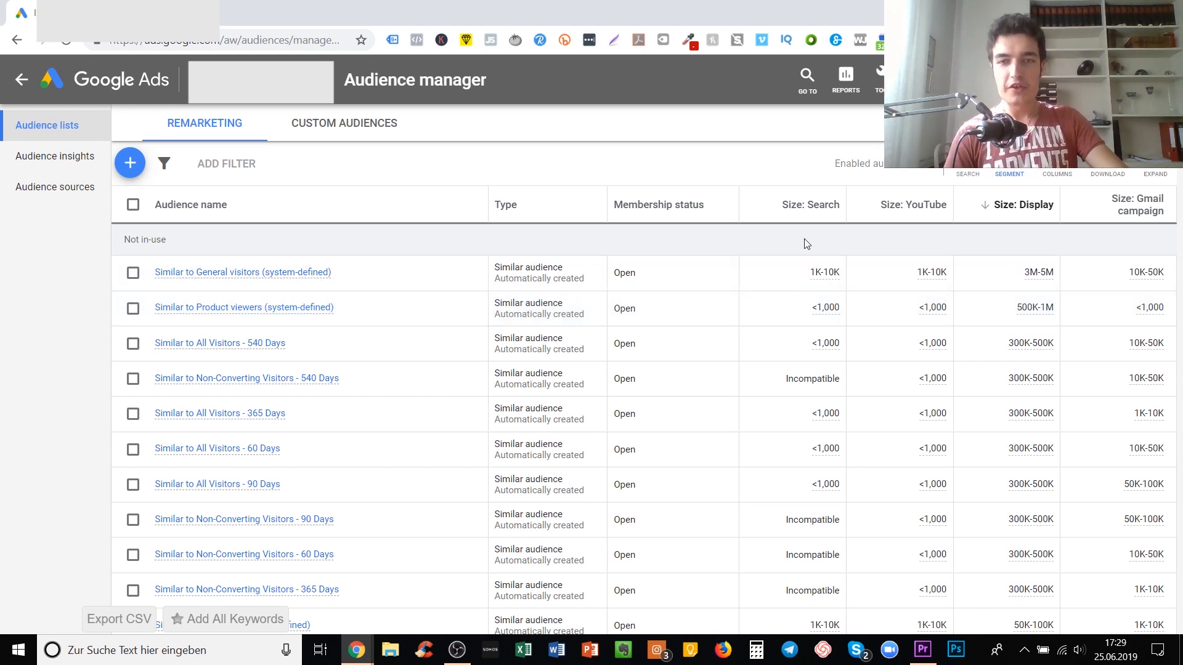
mouse_move(733, 141)
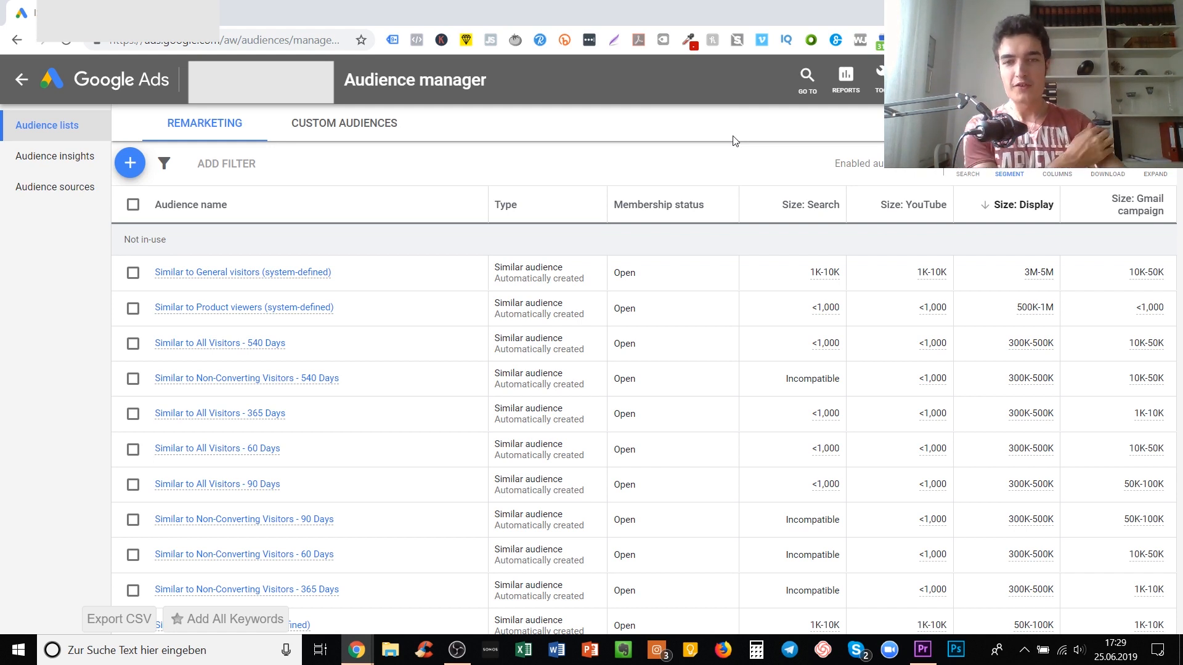
mouse_move(901, 244)
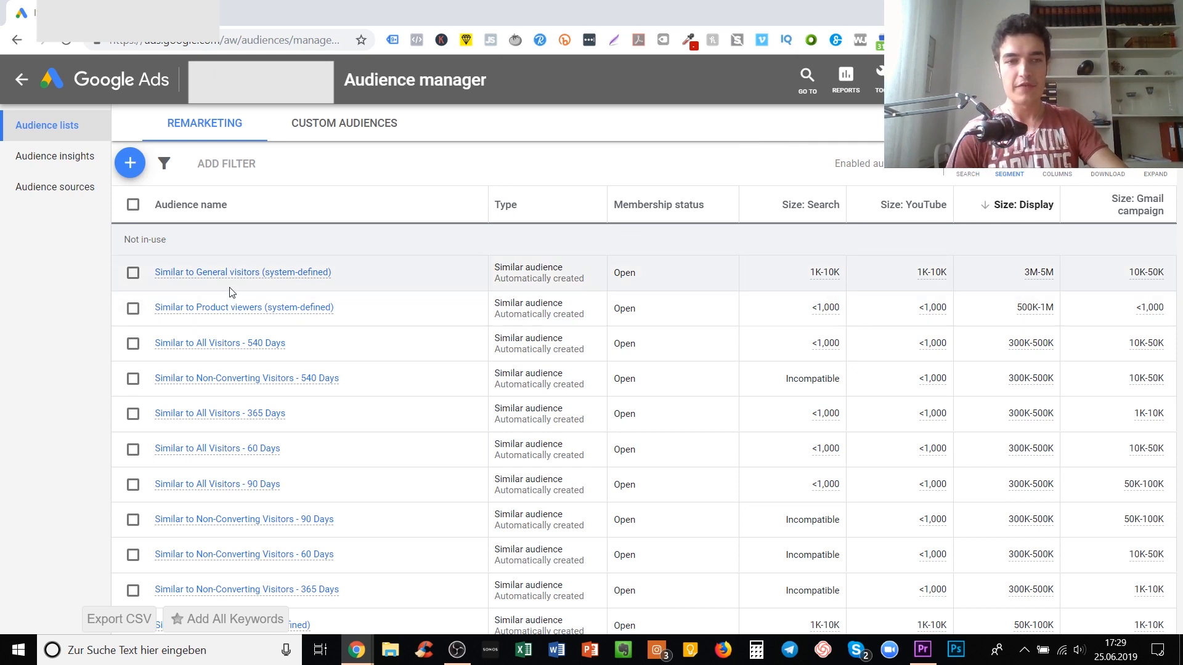
mouse_move(838, 282)
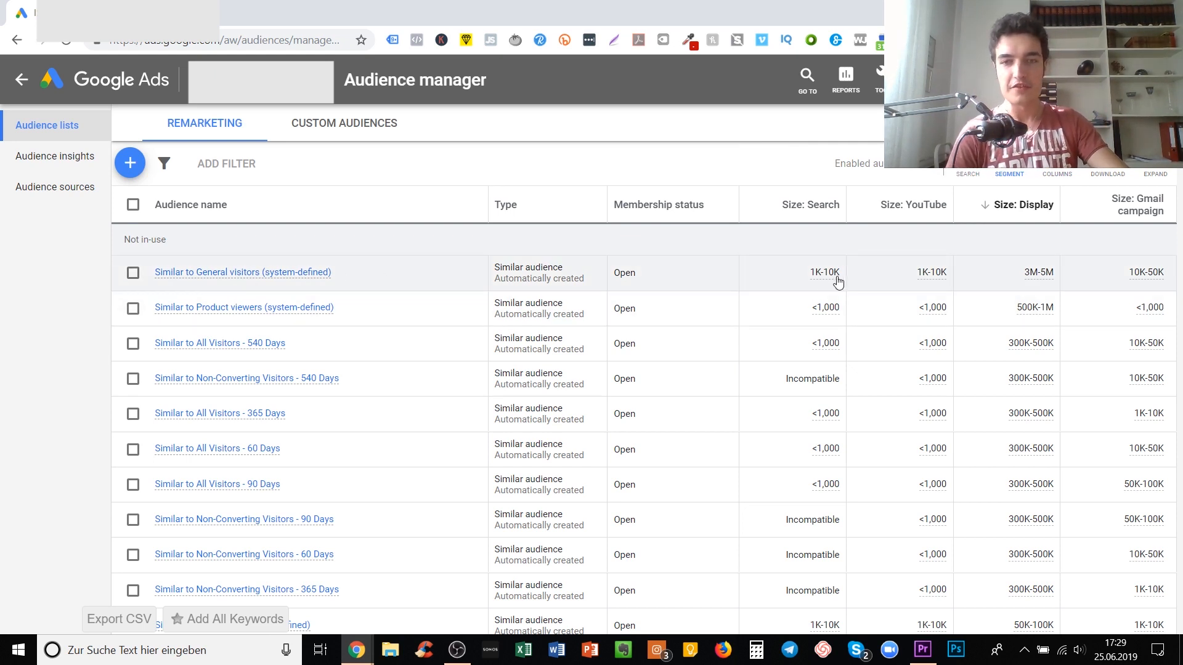
mouse_move(971, 284)
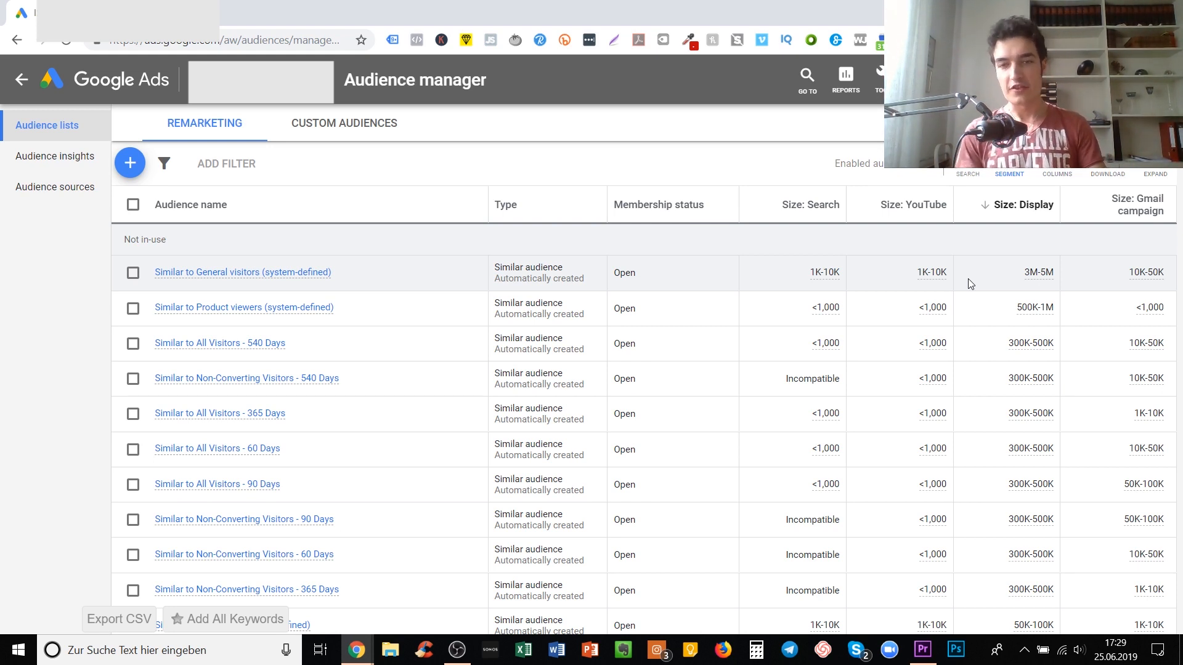
mouse_move(902, 396)
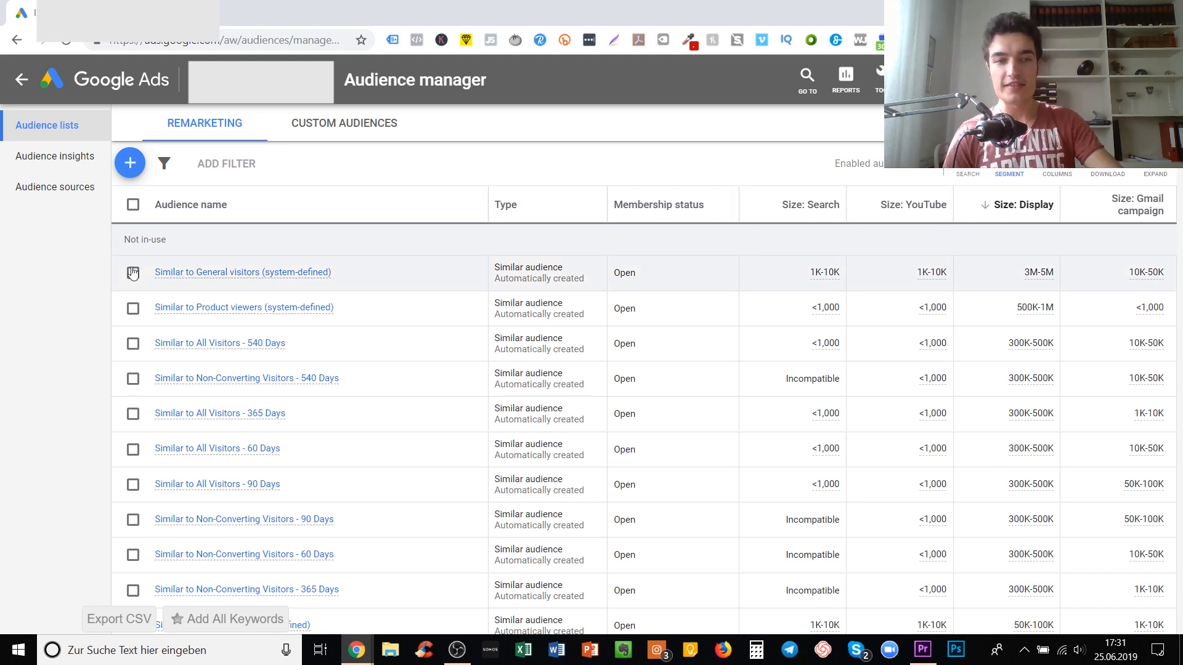
mouse_move(722, 289)
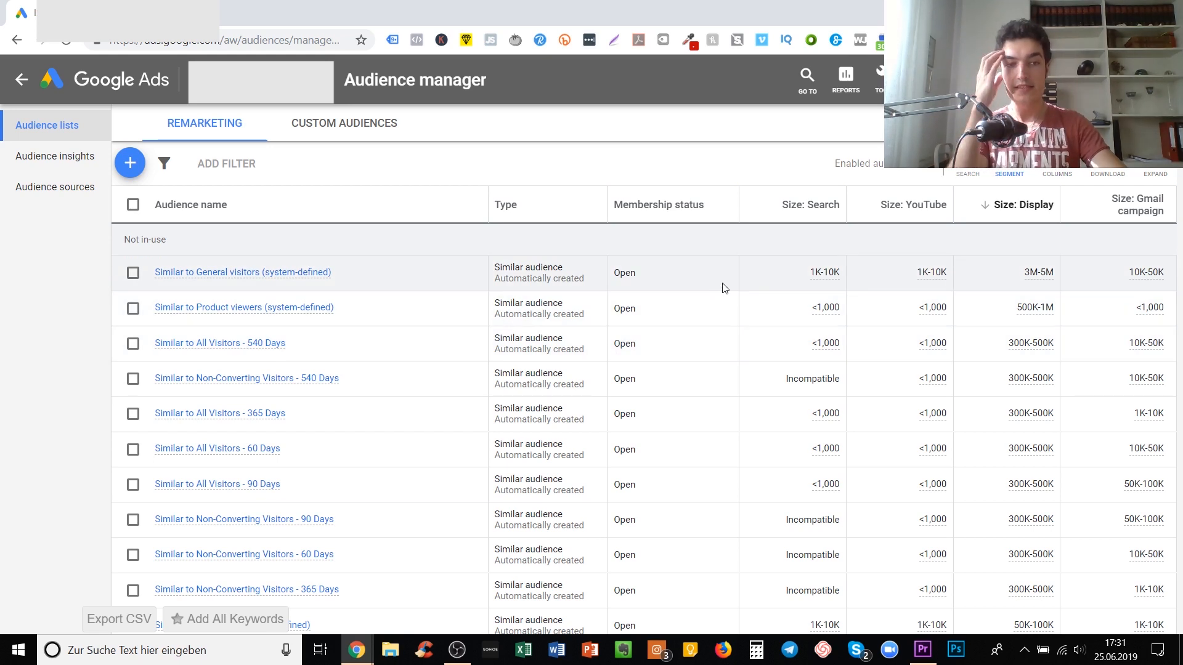
scroll("down", 3)
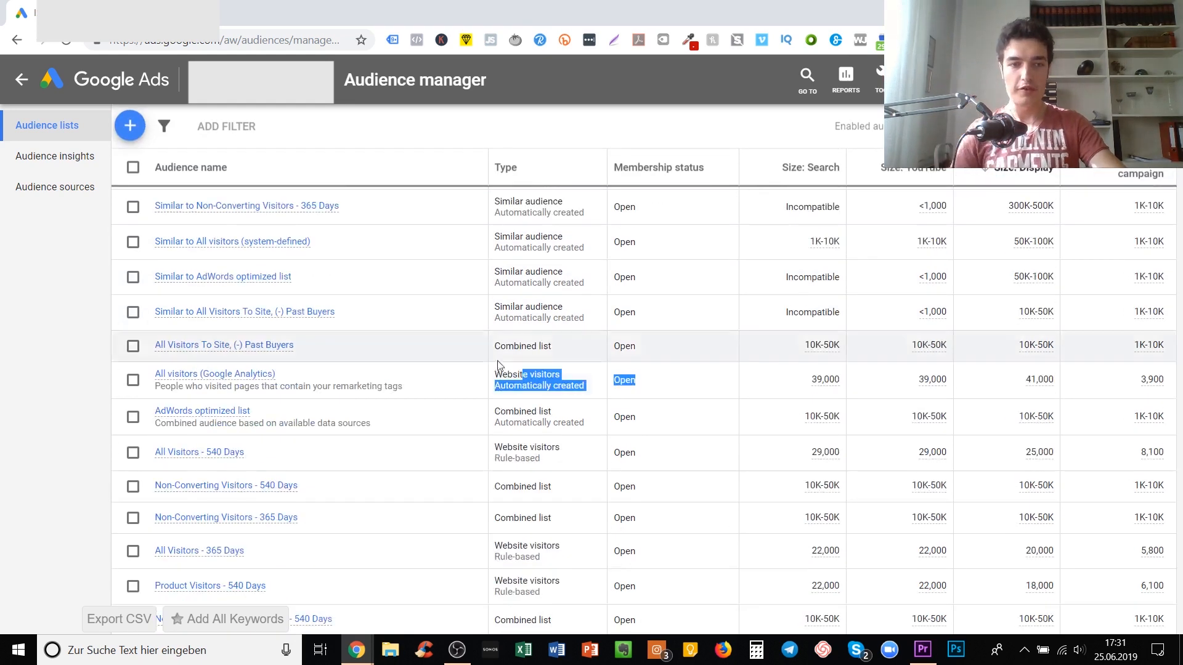
scroll("down", 3)
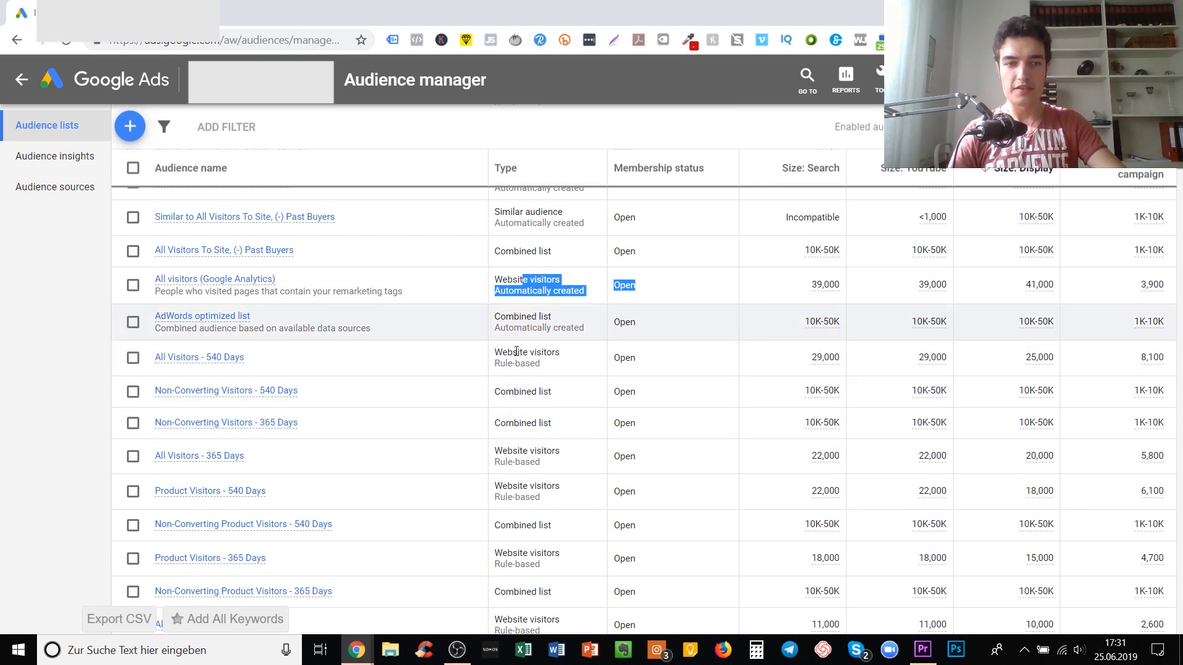
mouse_move(823, 491)
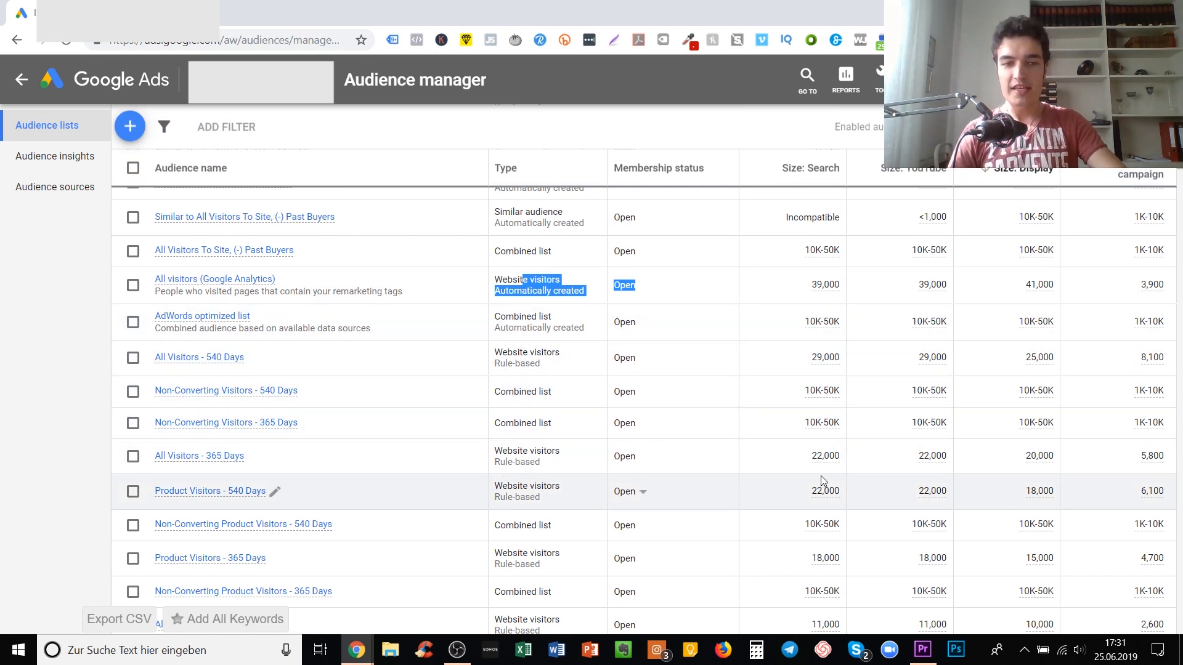
mouse_move(814, 456)
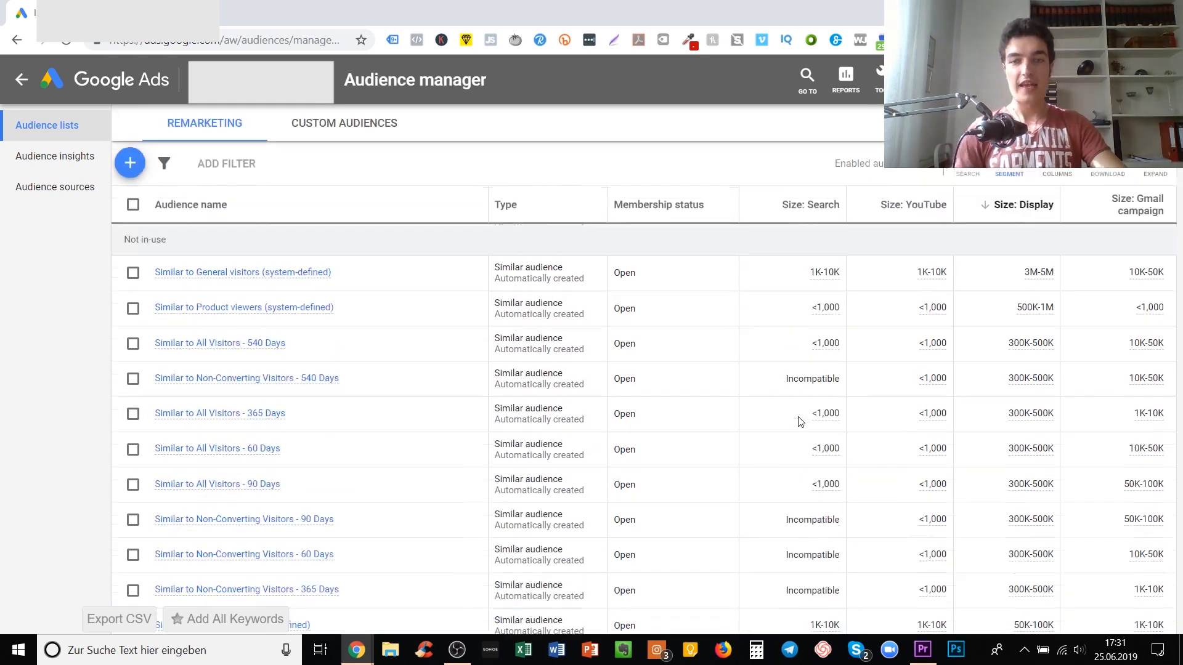
mouse_move(793, 417)
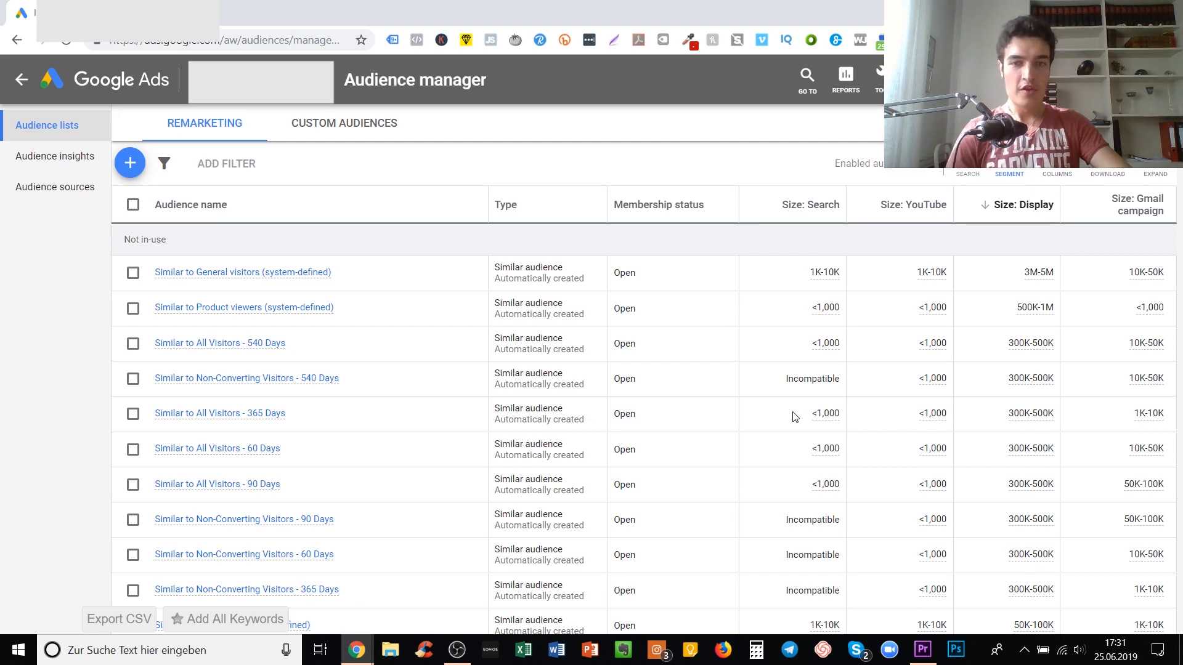
mouse_move(211, 307)
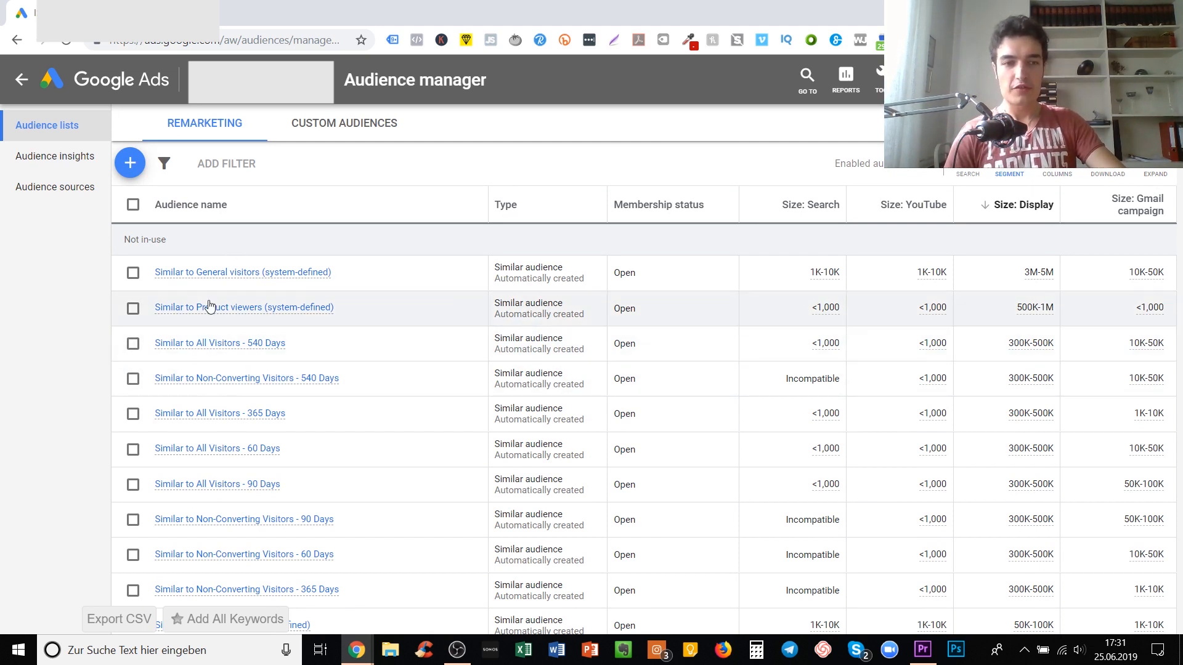
scroll("down", 3)
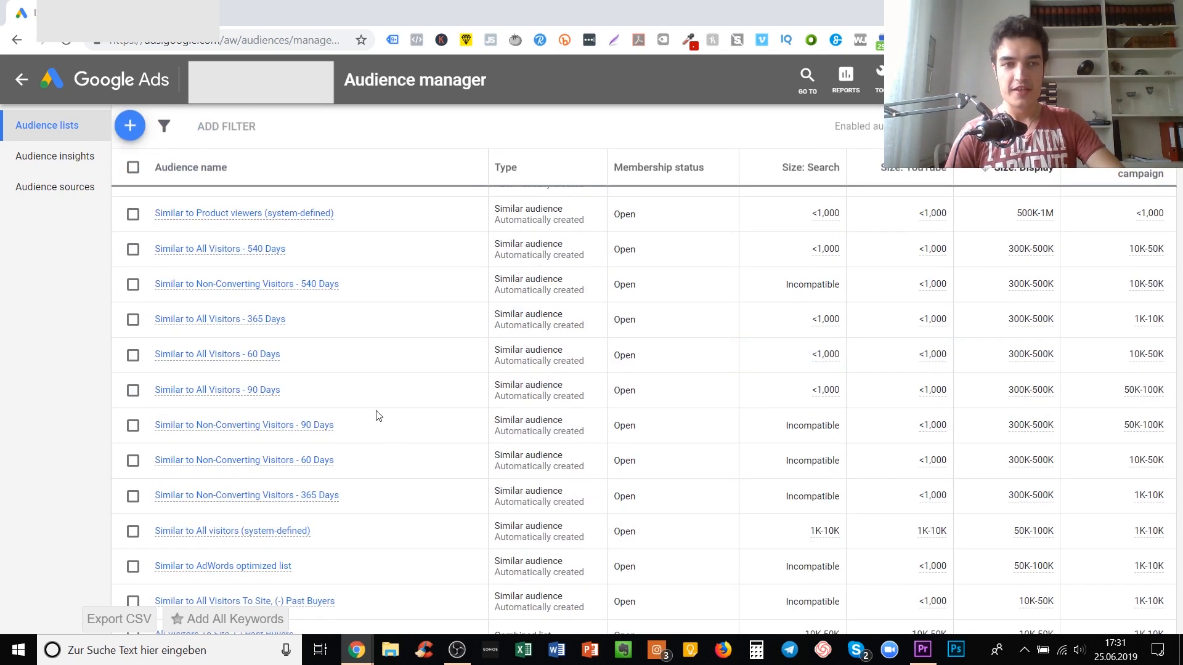
scroll("up", 3)
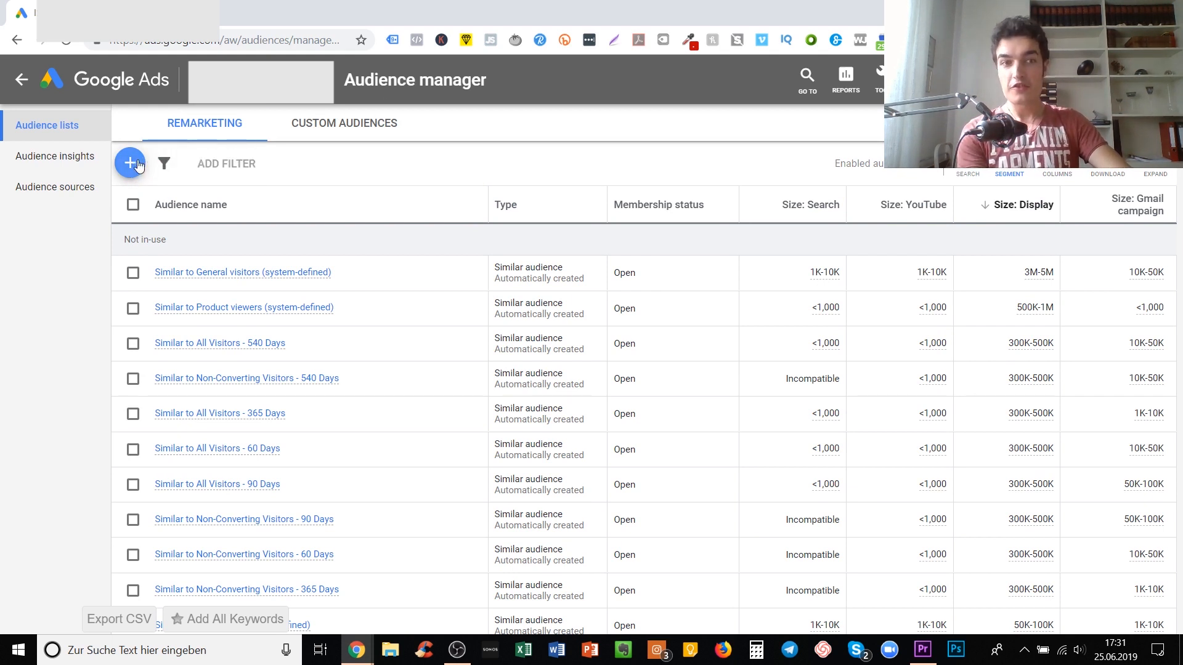
Step: Open the new remarketing audience type list, then dismiss it without creating anything
left_click(130, 162)
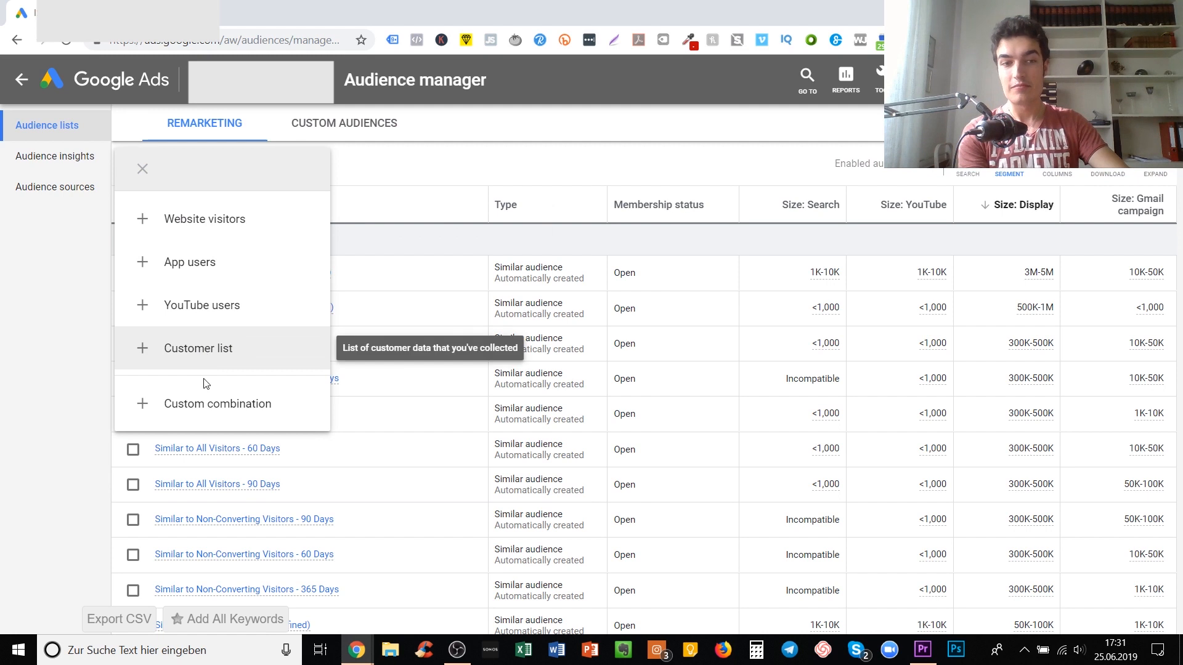
mouse_move(225, 353)
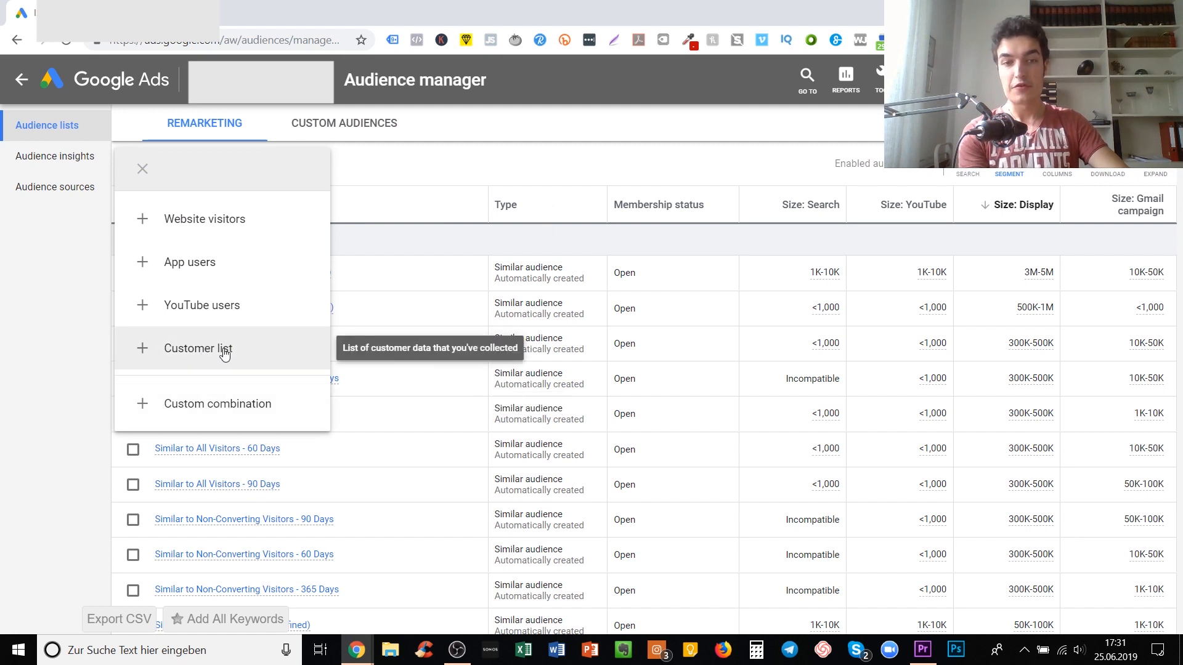
mouse_move(229, 409)
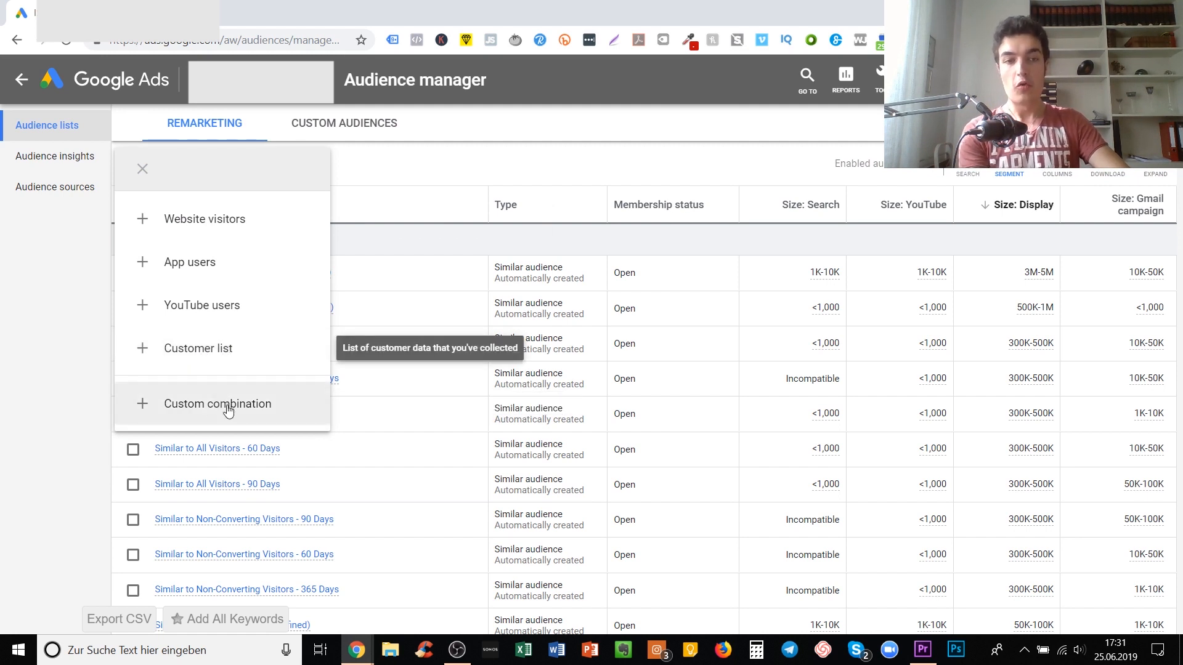
left_click(142, 168)
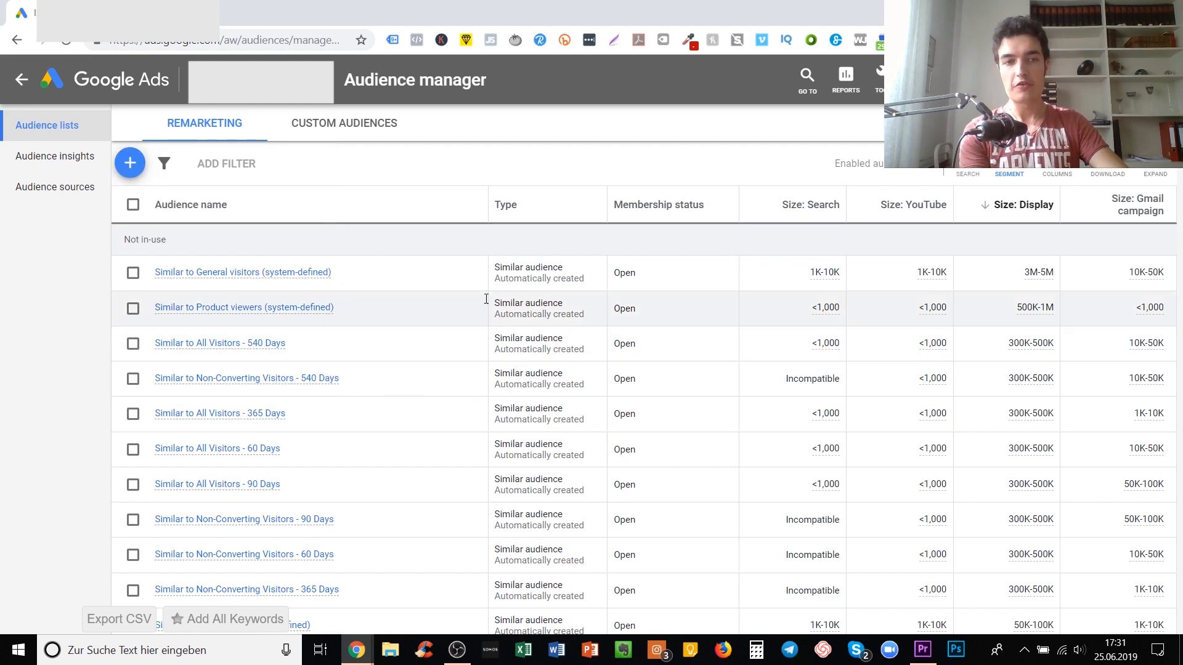
mouse_move(285, 254)
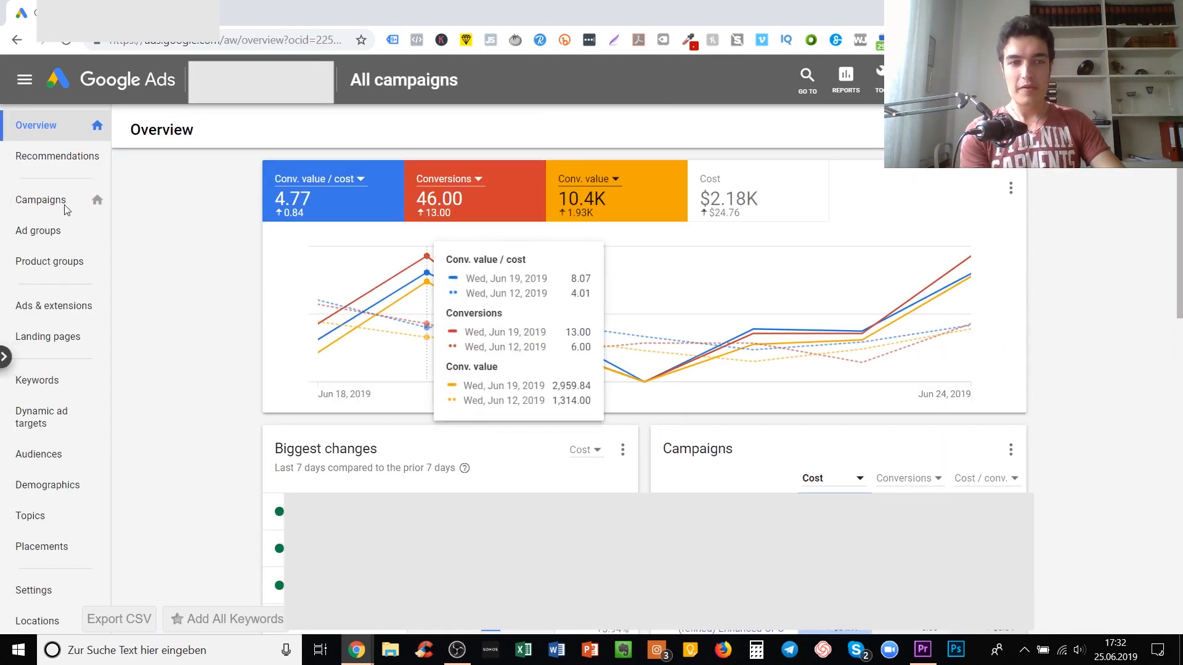
Step: Go to Campaigns and open the $60.00/day search campaign's ad groups
left_click(40, 199)
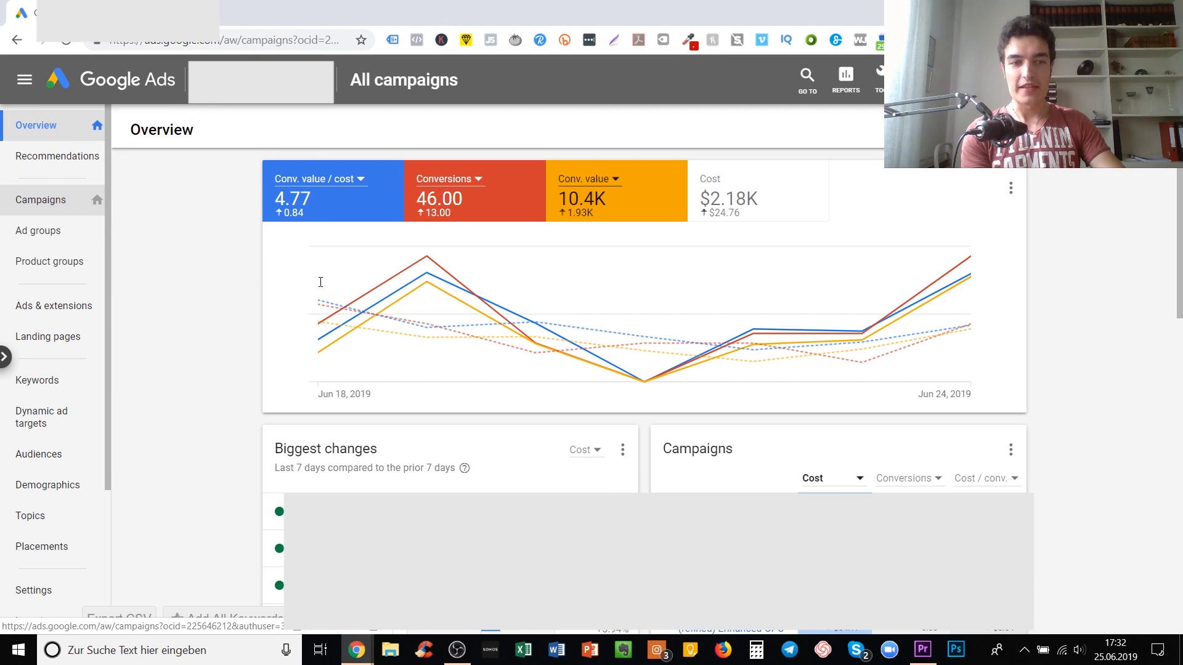
left_click(41, 199)
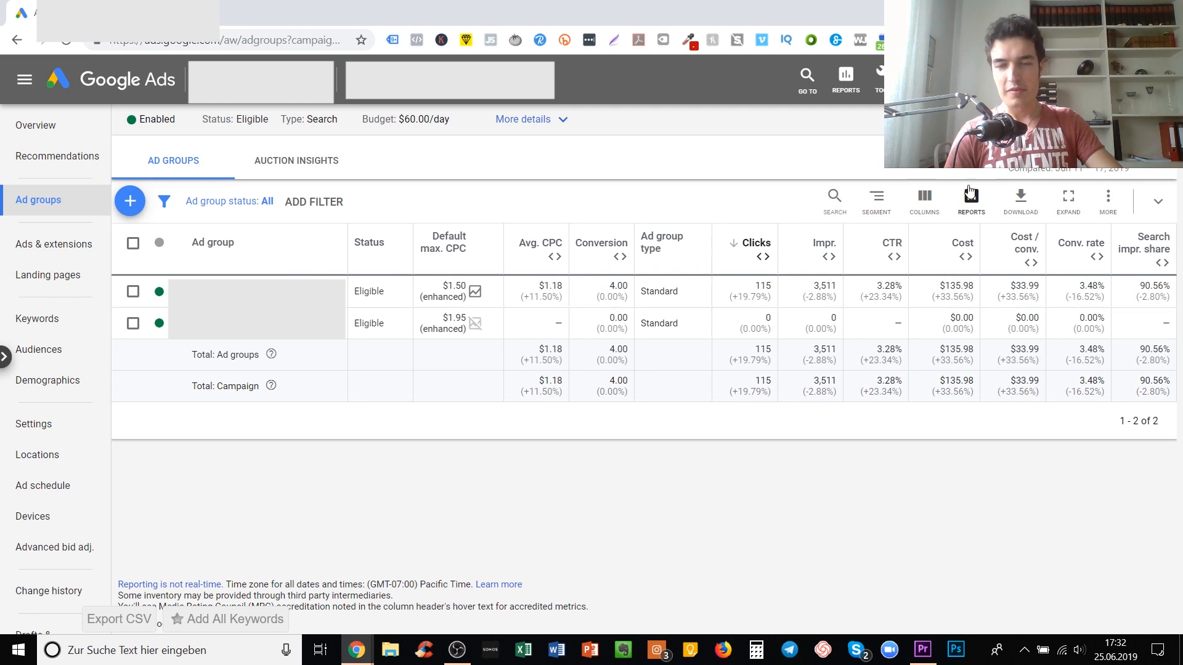
mouse_move(34, 307)
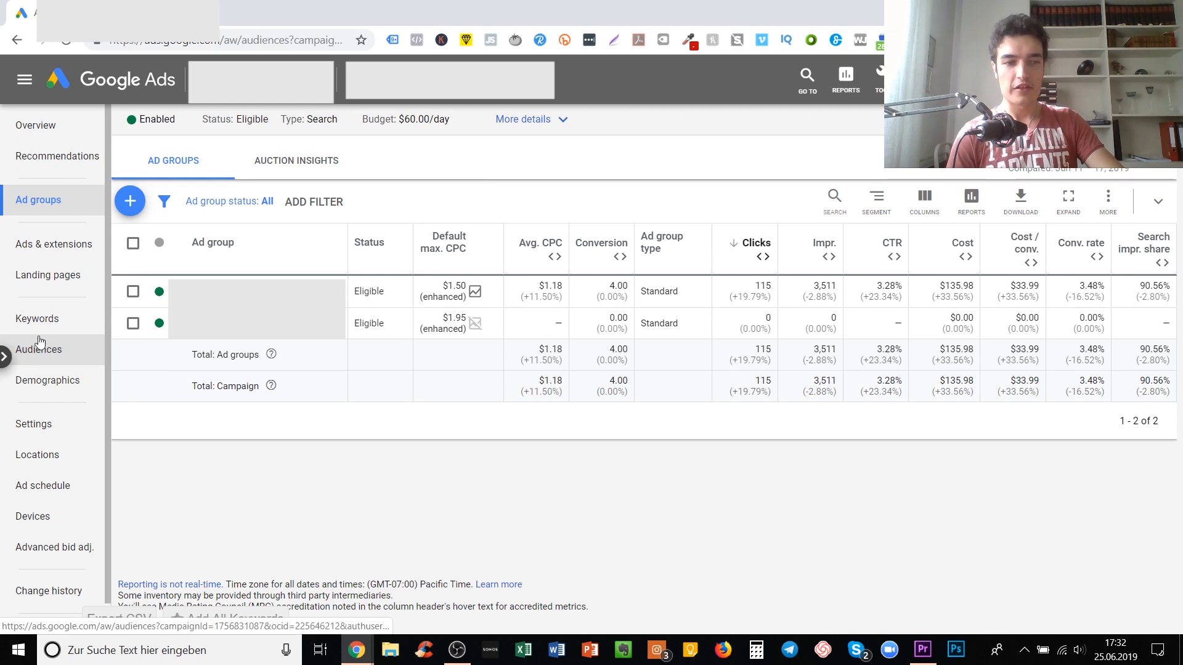
Step: Open the campaign's Audiences page and launch the Add Audiences editor
left_click(38, 349)
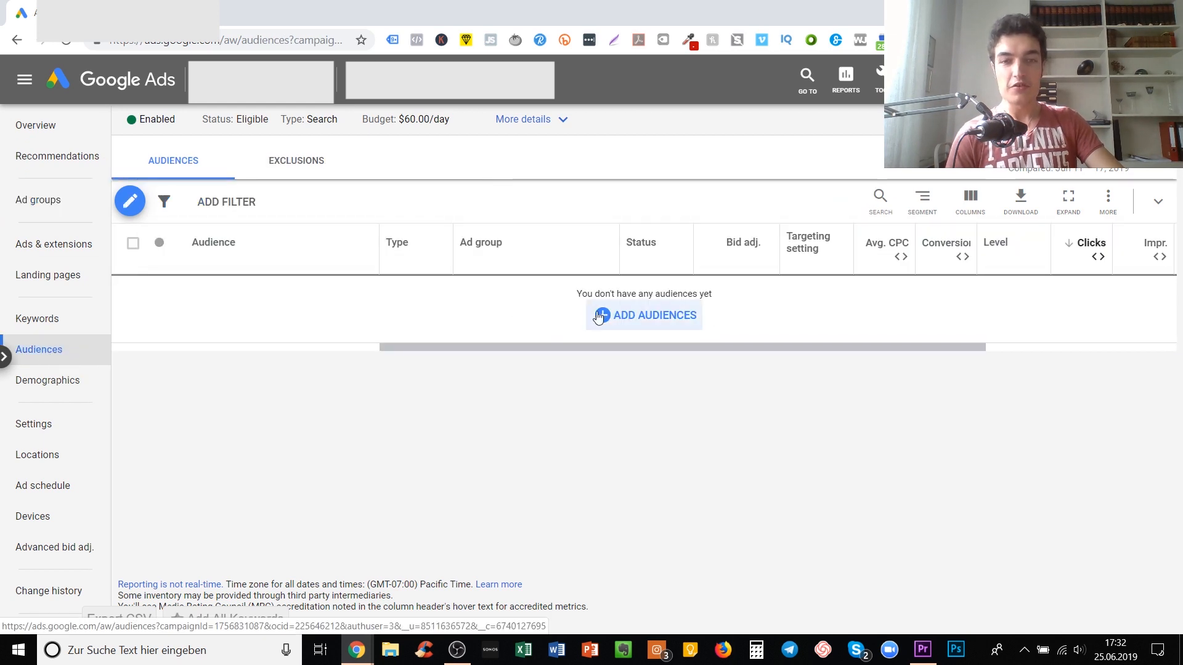
left_click(643, 315)
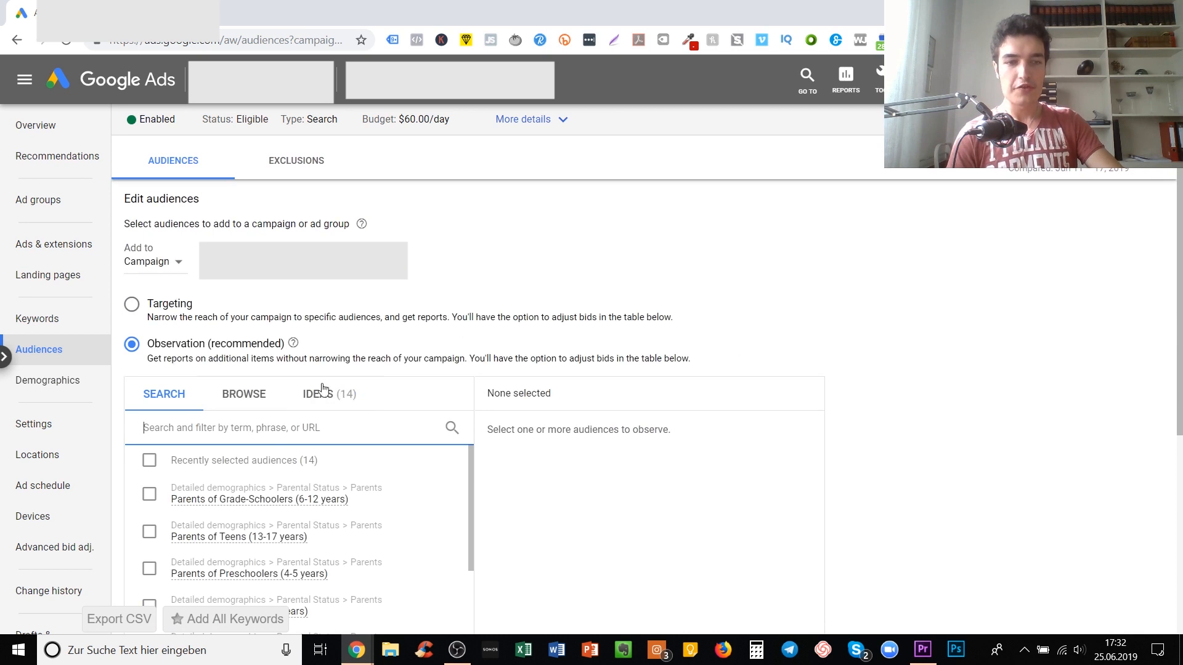
mouse_move(192, 332)
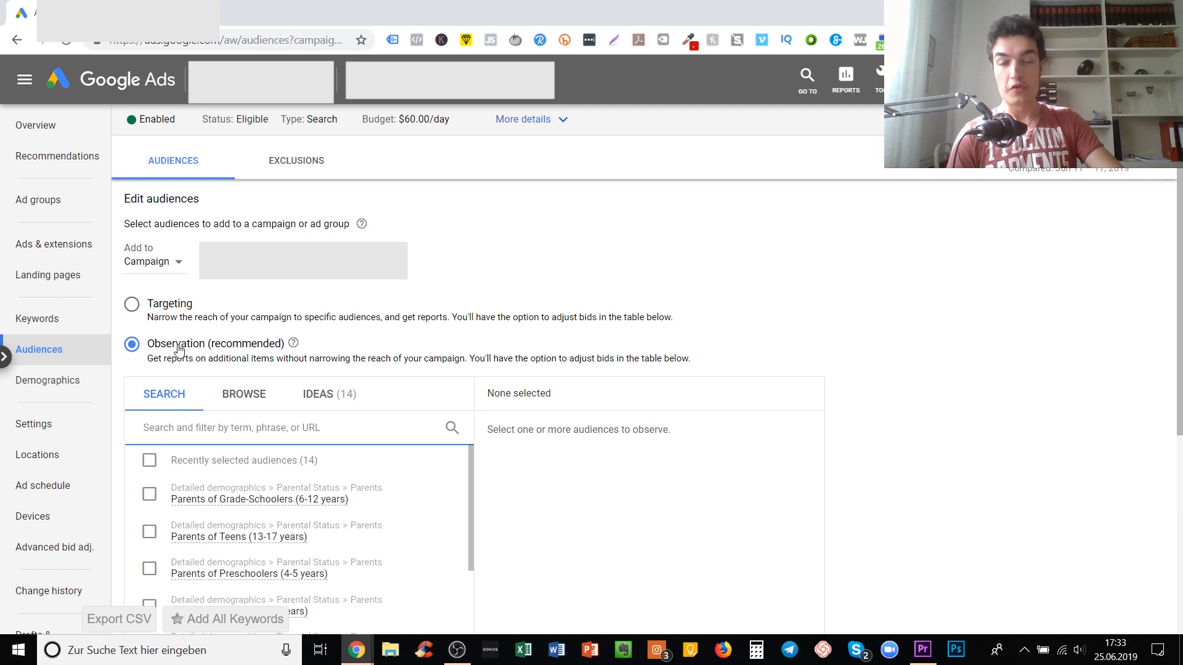
mouse_move(193, 318)
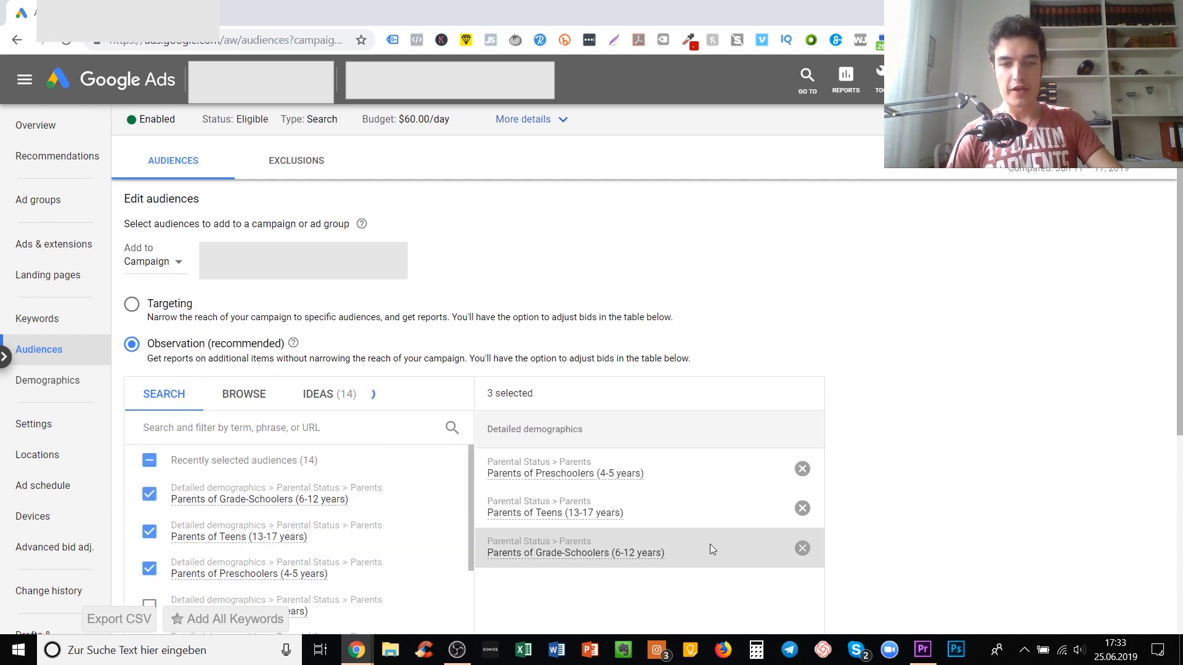
mouse_move(564, 467)
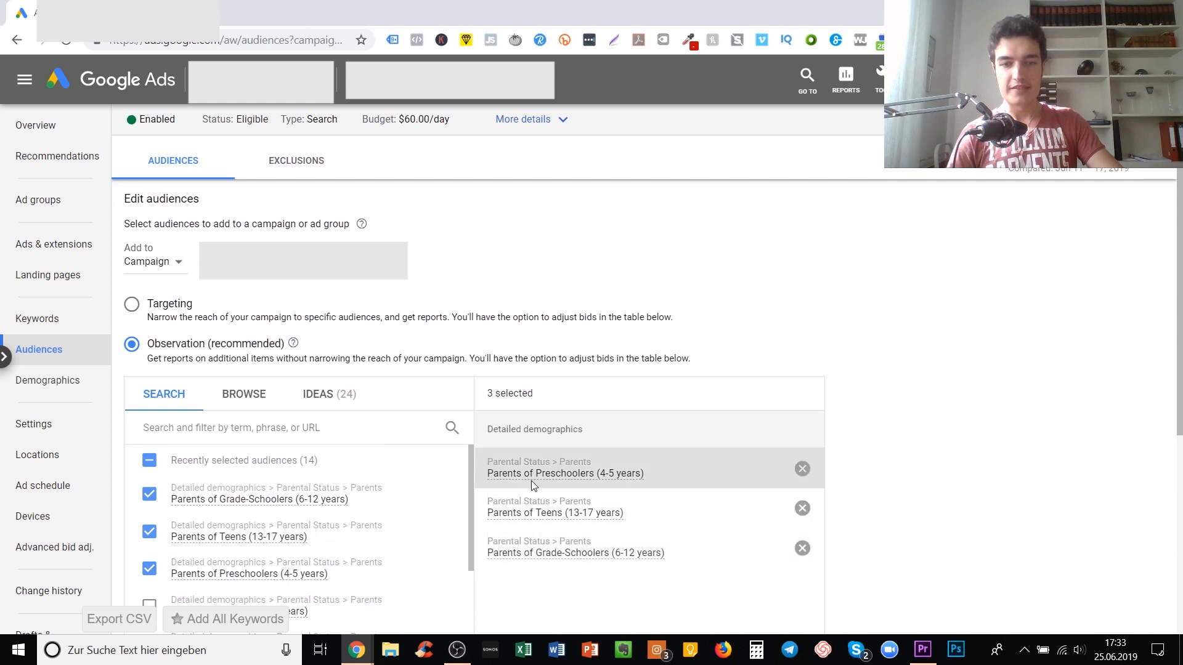
mouse_move(705, 400)
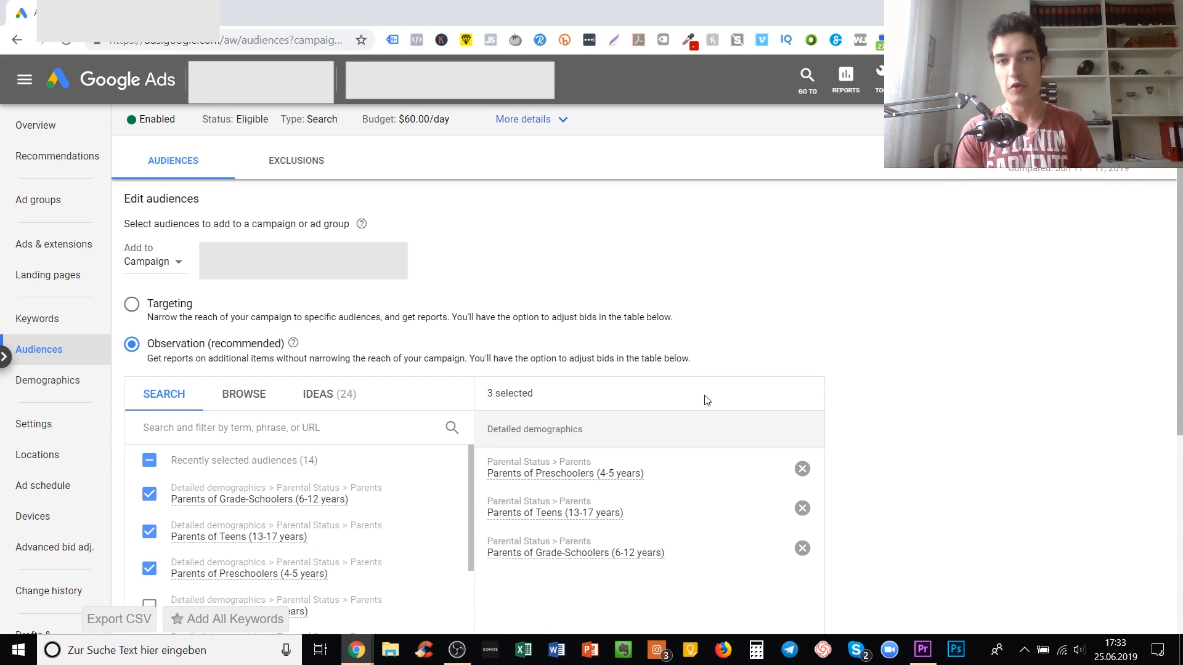
mouse_move(238, 316)
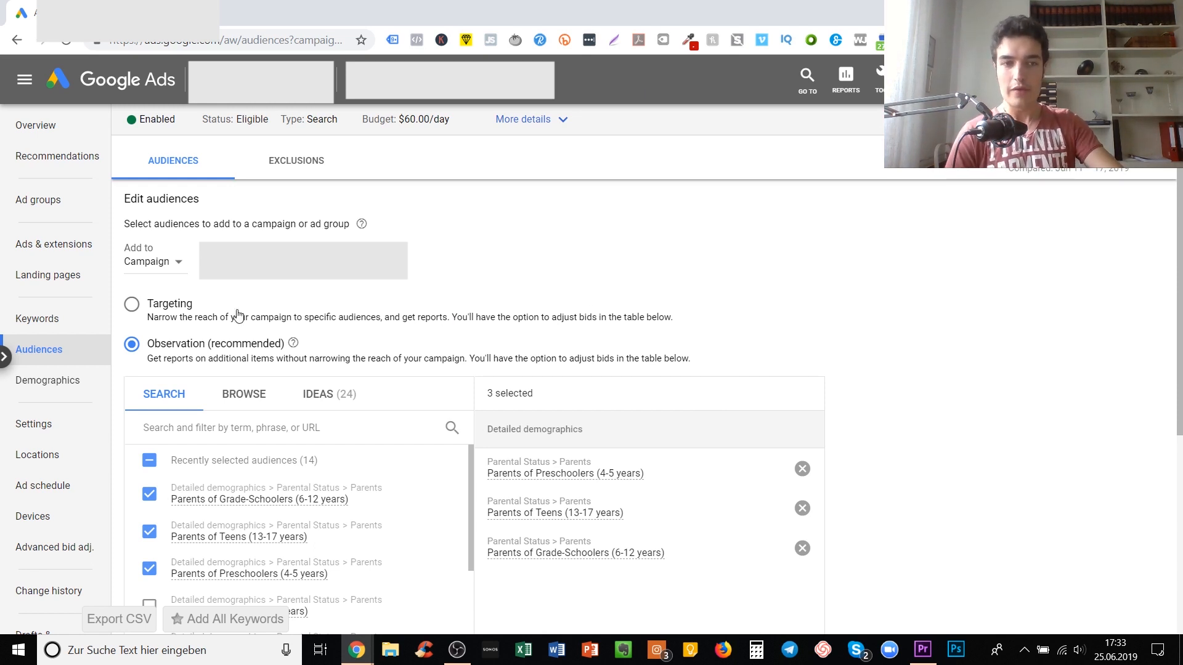
mouse_move(235, 286)
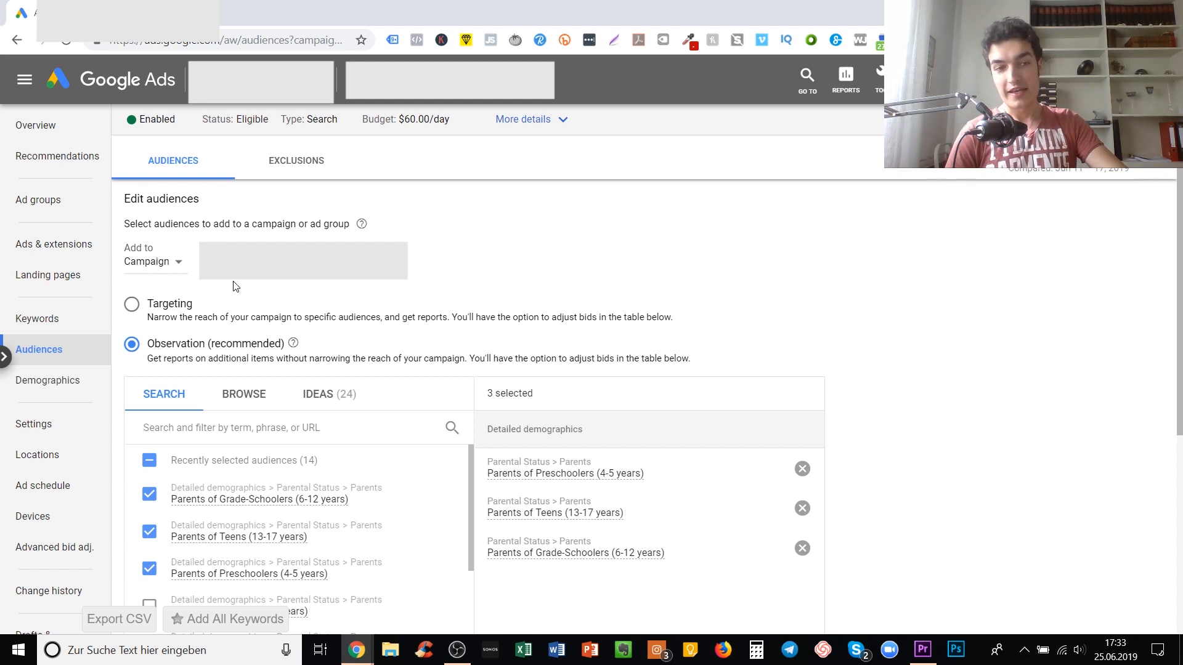
Step: Switch the audience setting to Targeting and browse audience categories
left_click(131, 303)
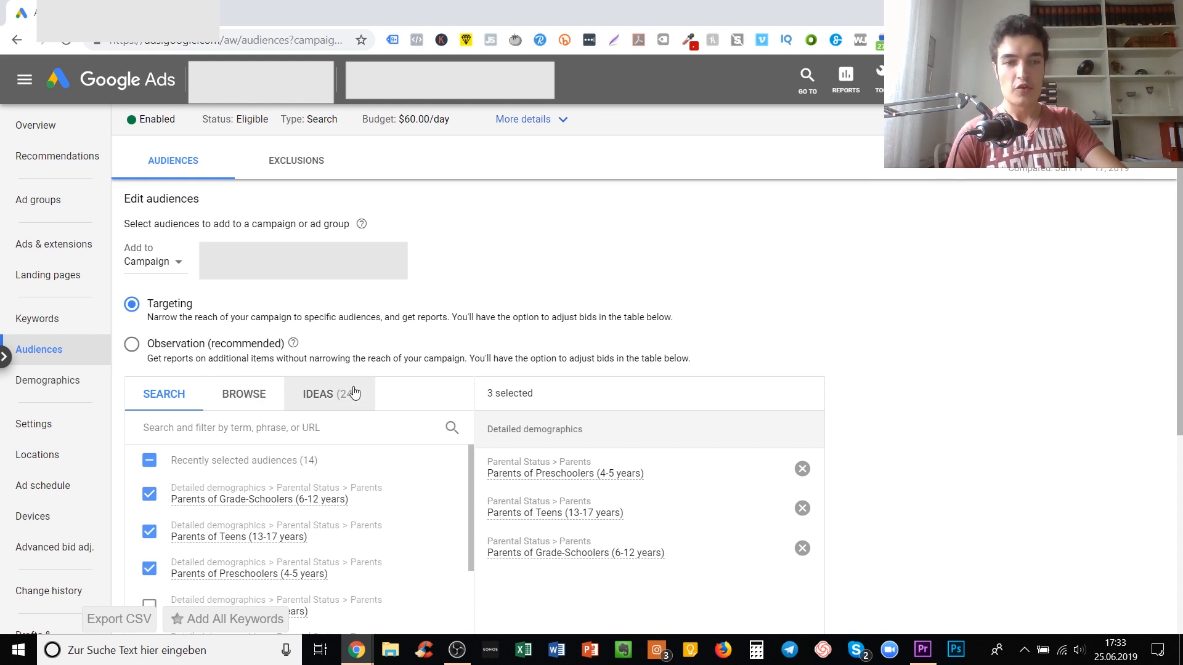
left_click(243, 394)
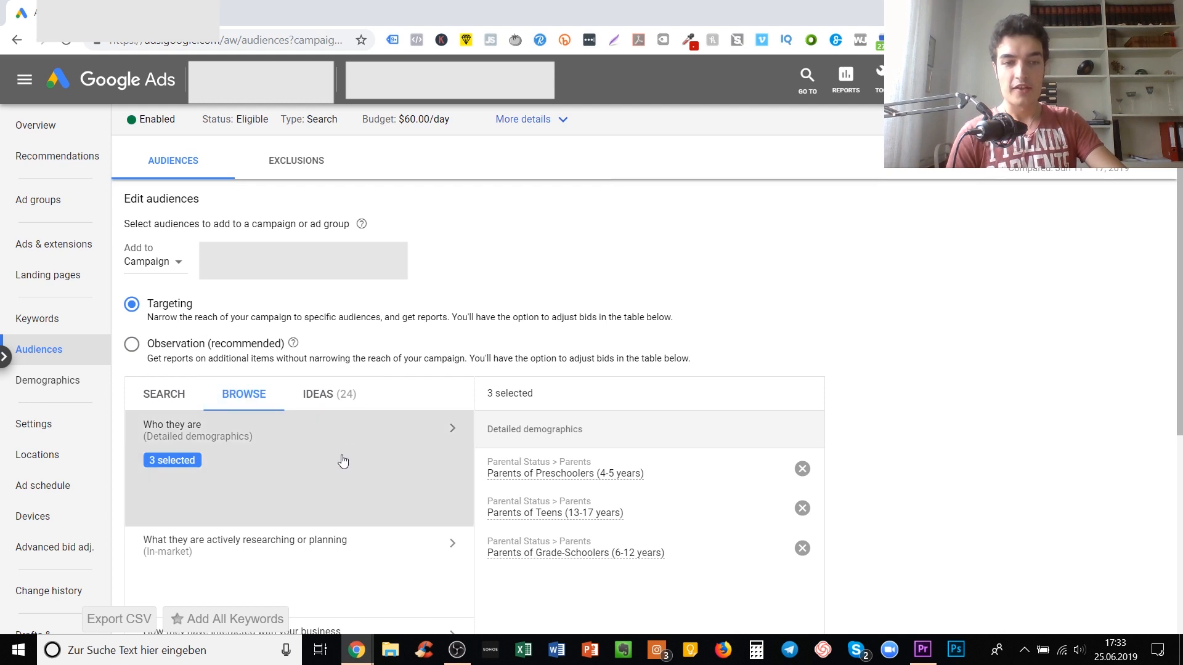
scroll("up", 3)
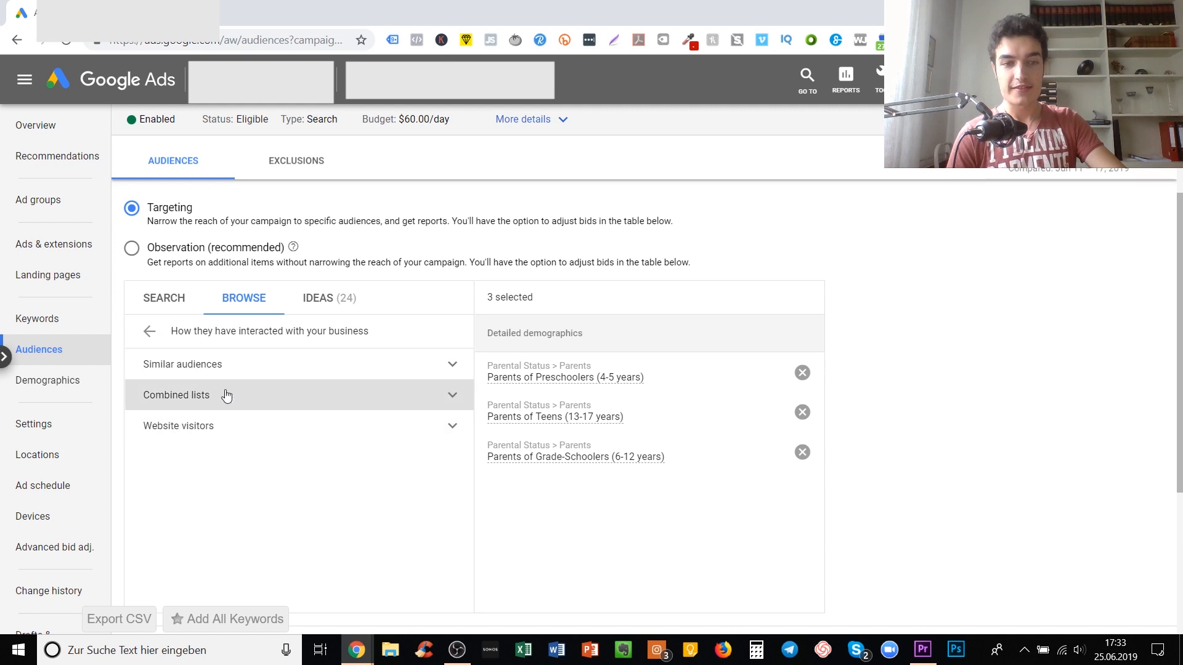
Step: Under Similar audiences, select Similar to General visitors (system-defined)
left_click(182, 364)
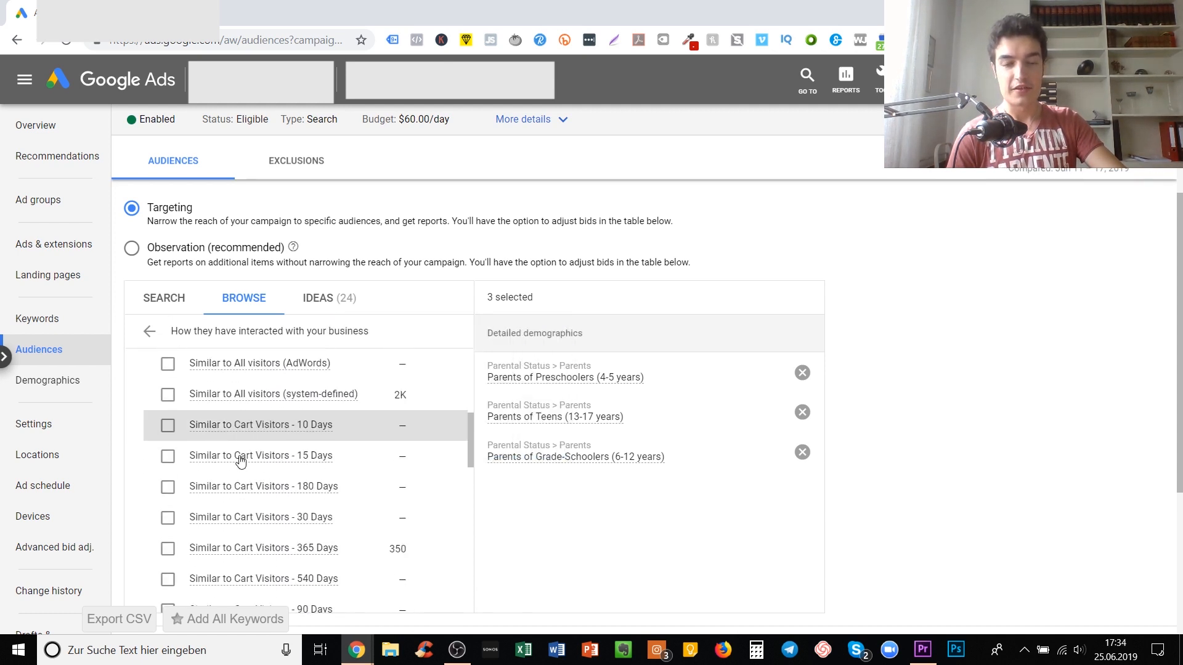
scroll("down", 3)
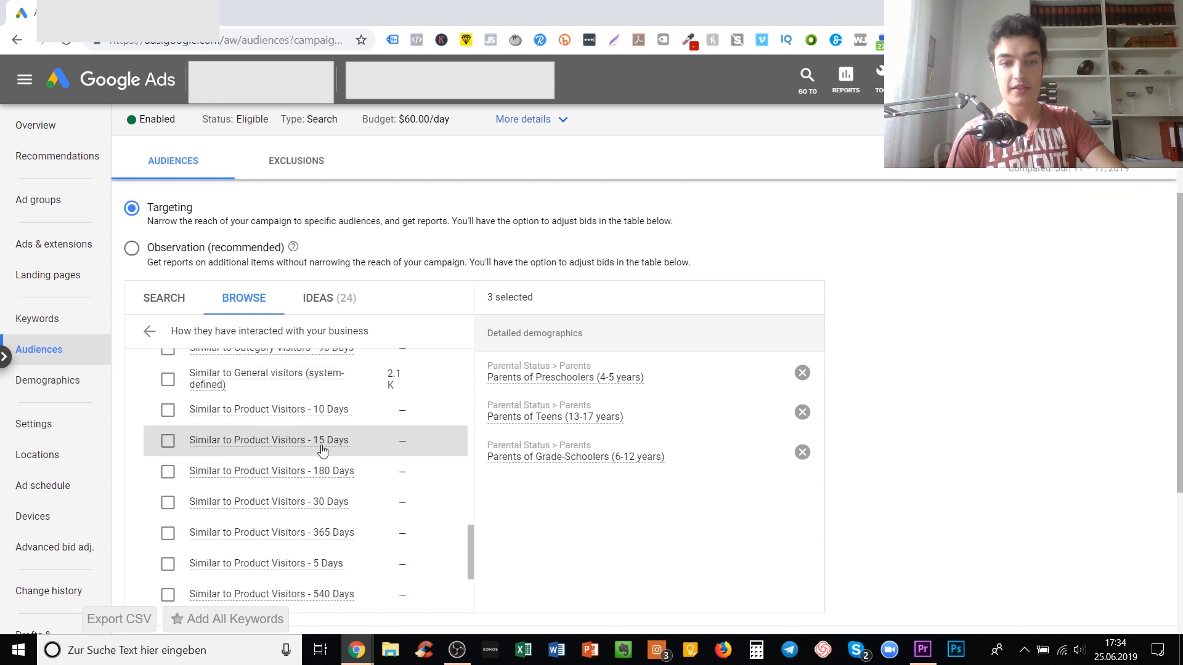
scroll("up", 3)
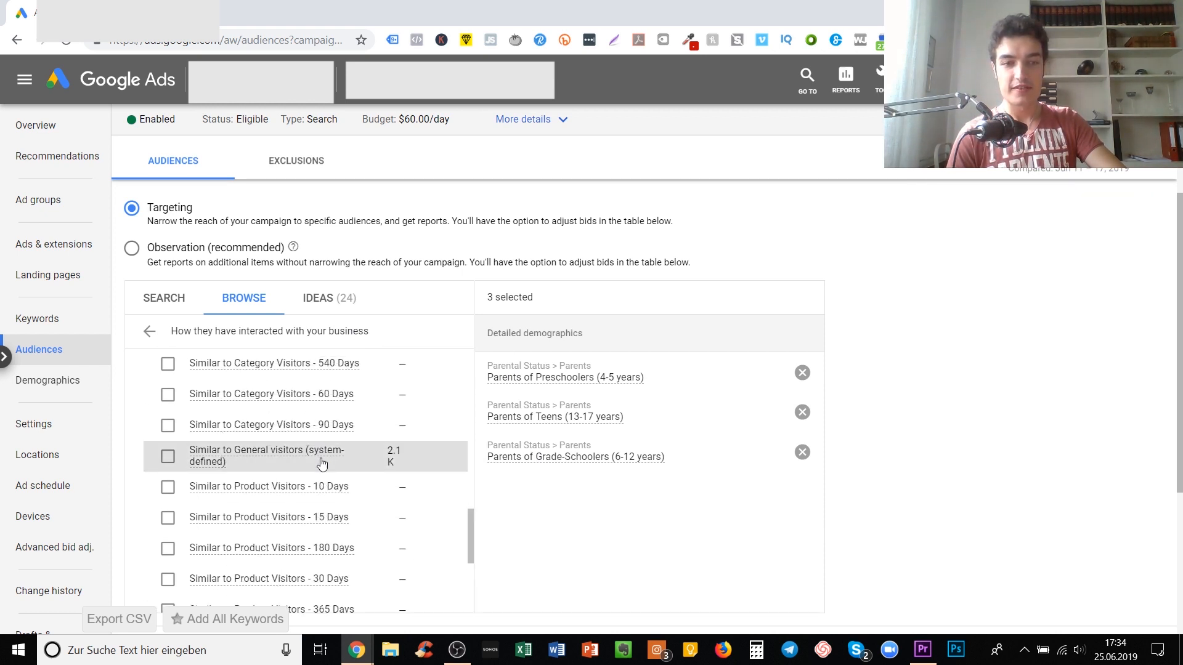
mouse_move(320, 456)
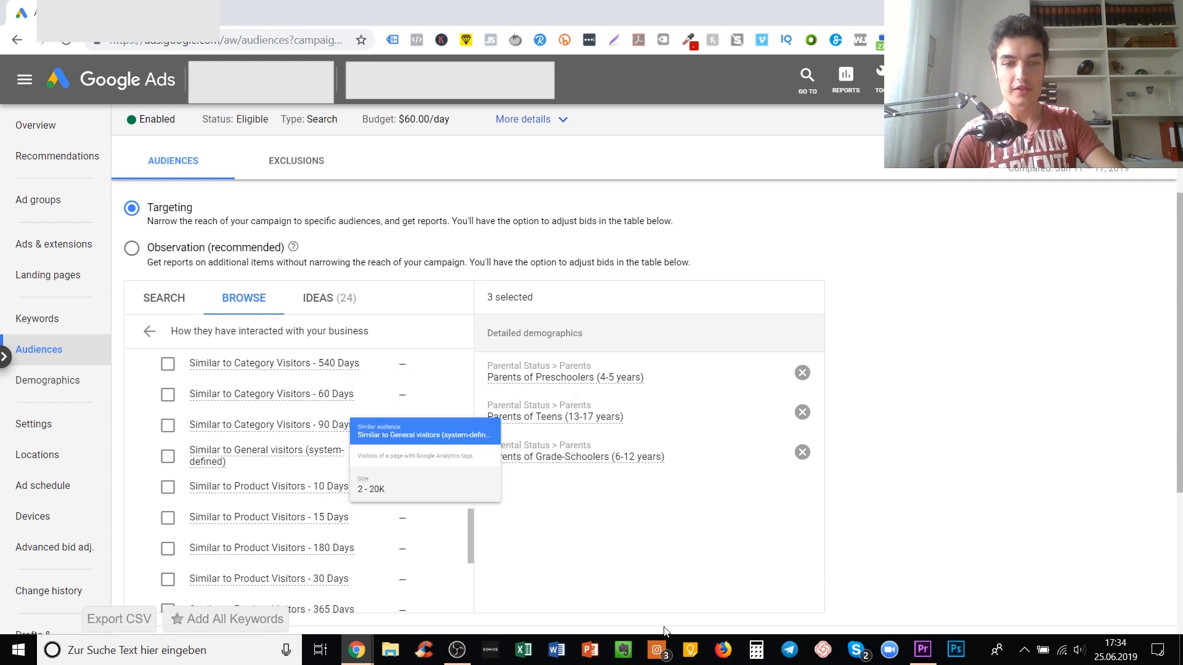
left_click(167, 457)
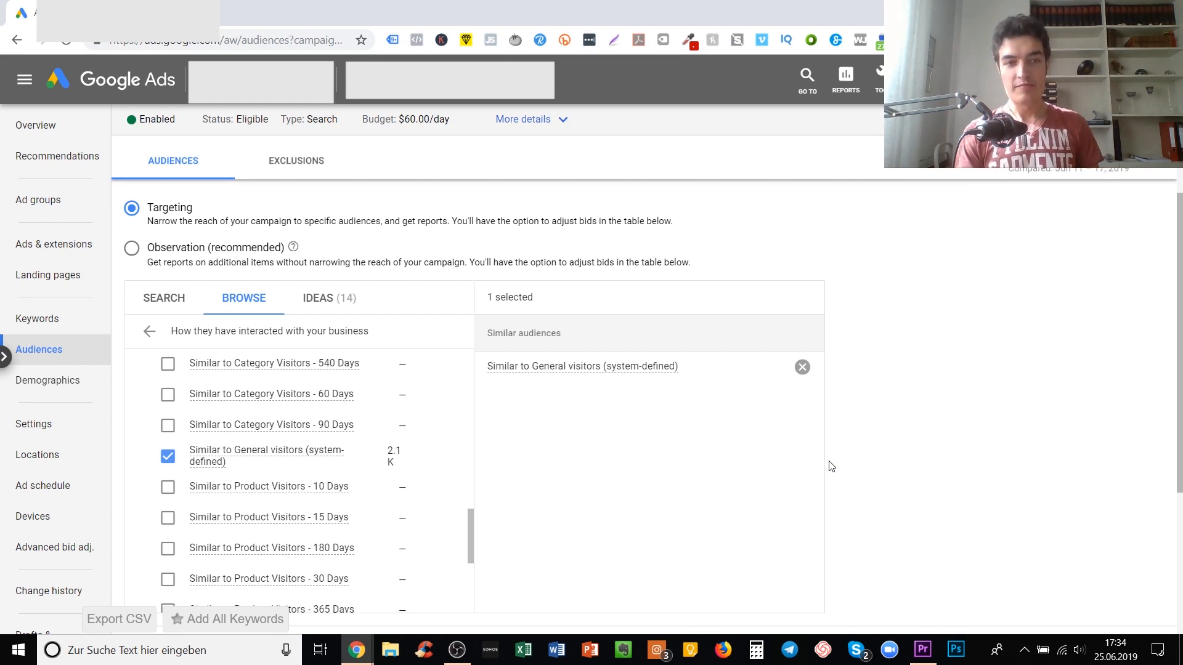
mouse_move(752, 312)
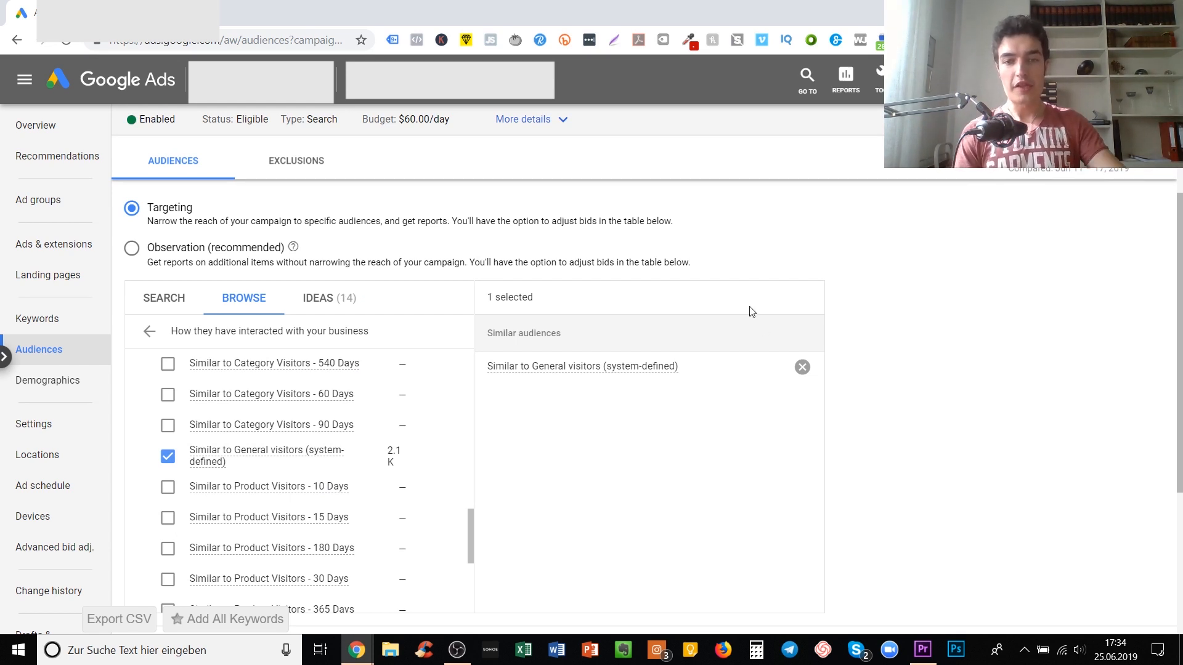
scroll("down", 3)
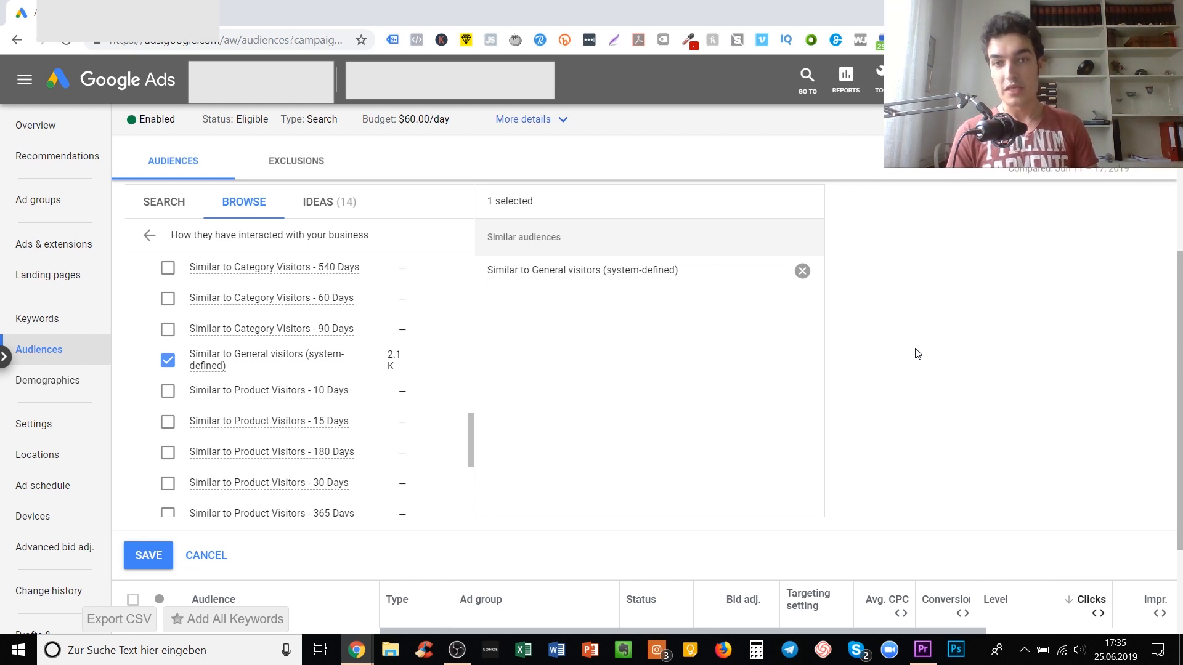
mouse_move(856, 368)
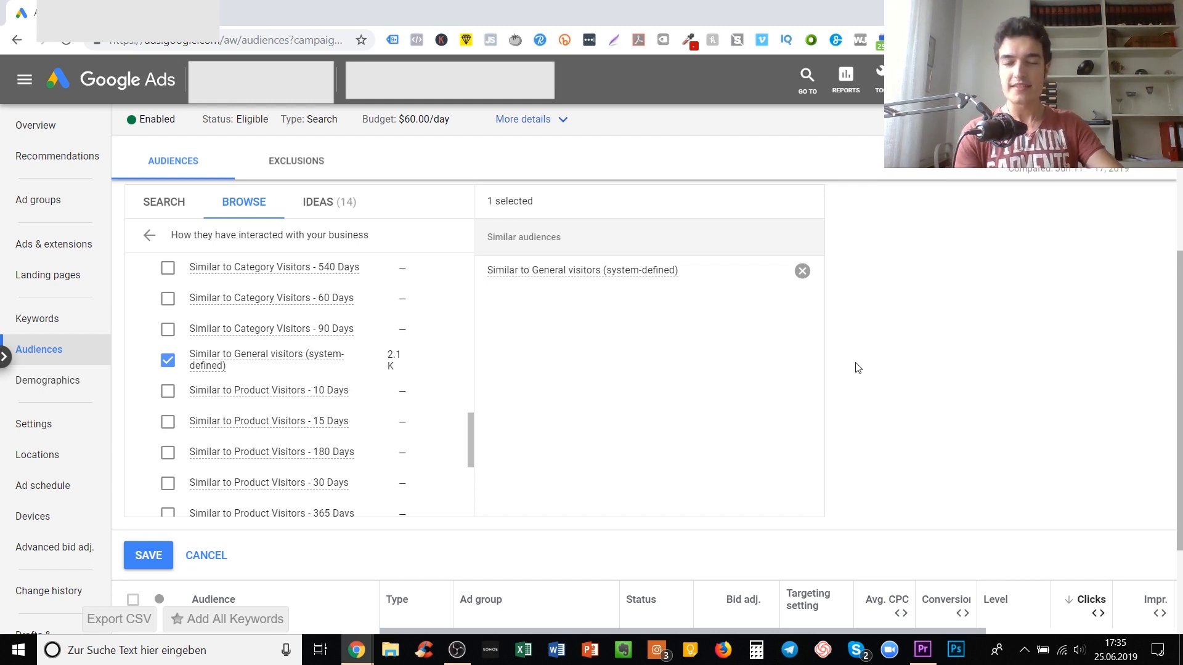
scroll("down", 3)
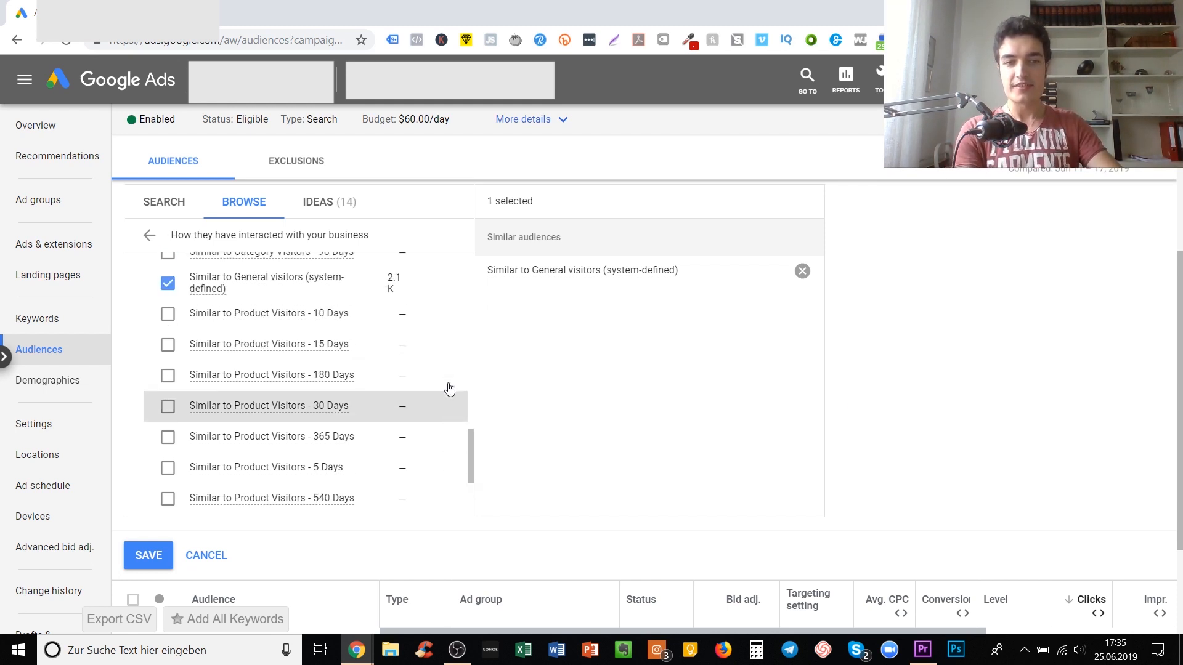
scroll("up", 3)
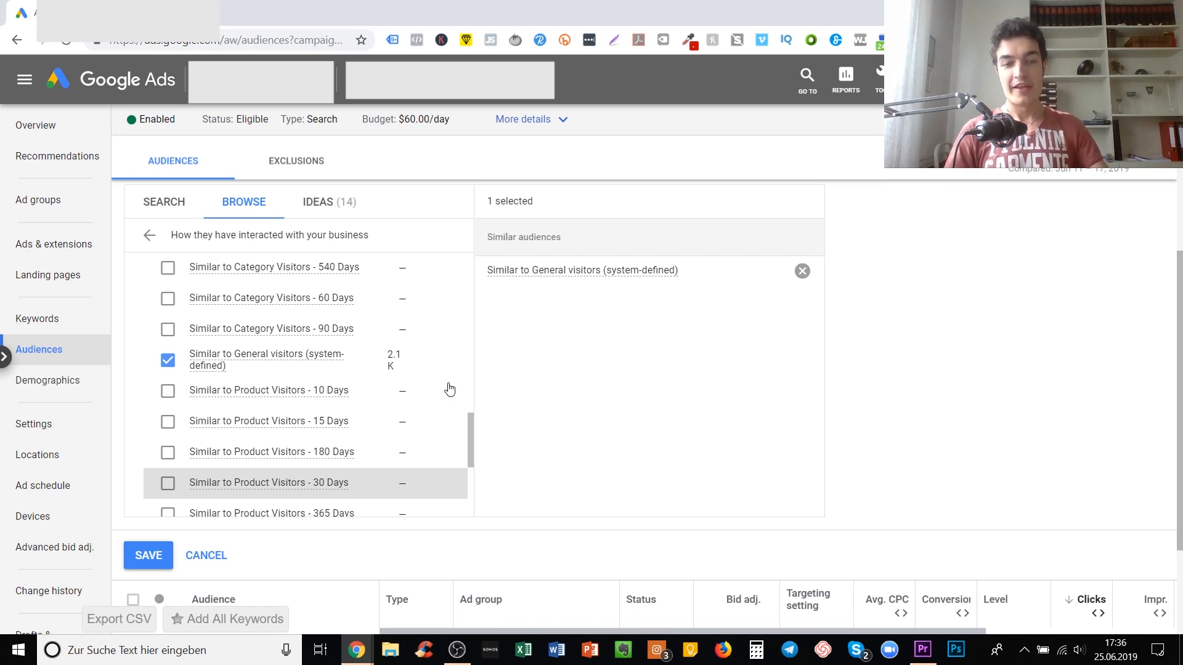
mouse_move(561, 410)
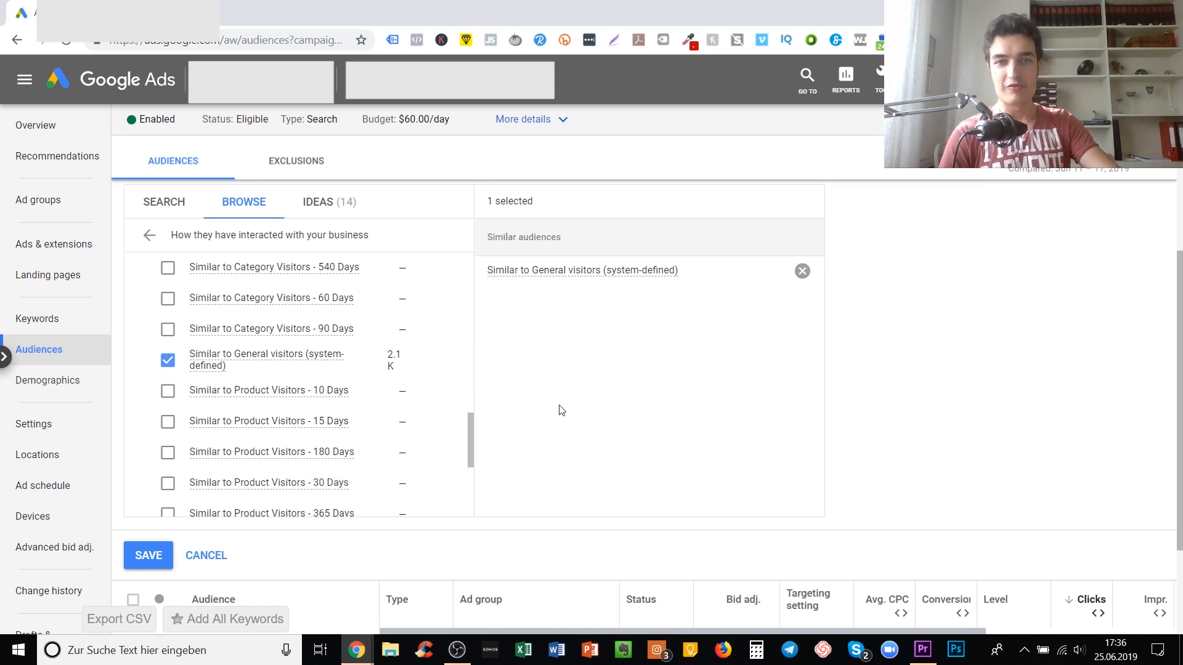
mouse_move(569, 395)
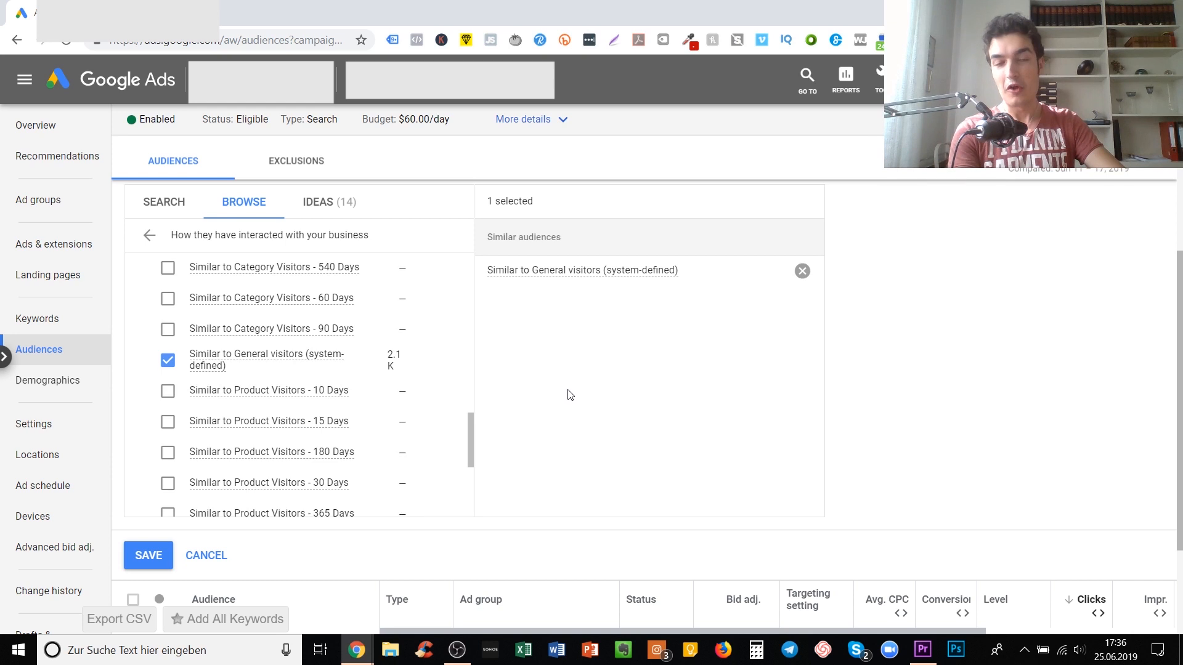